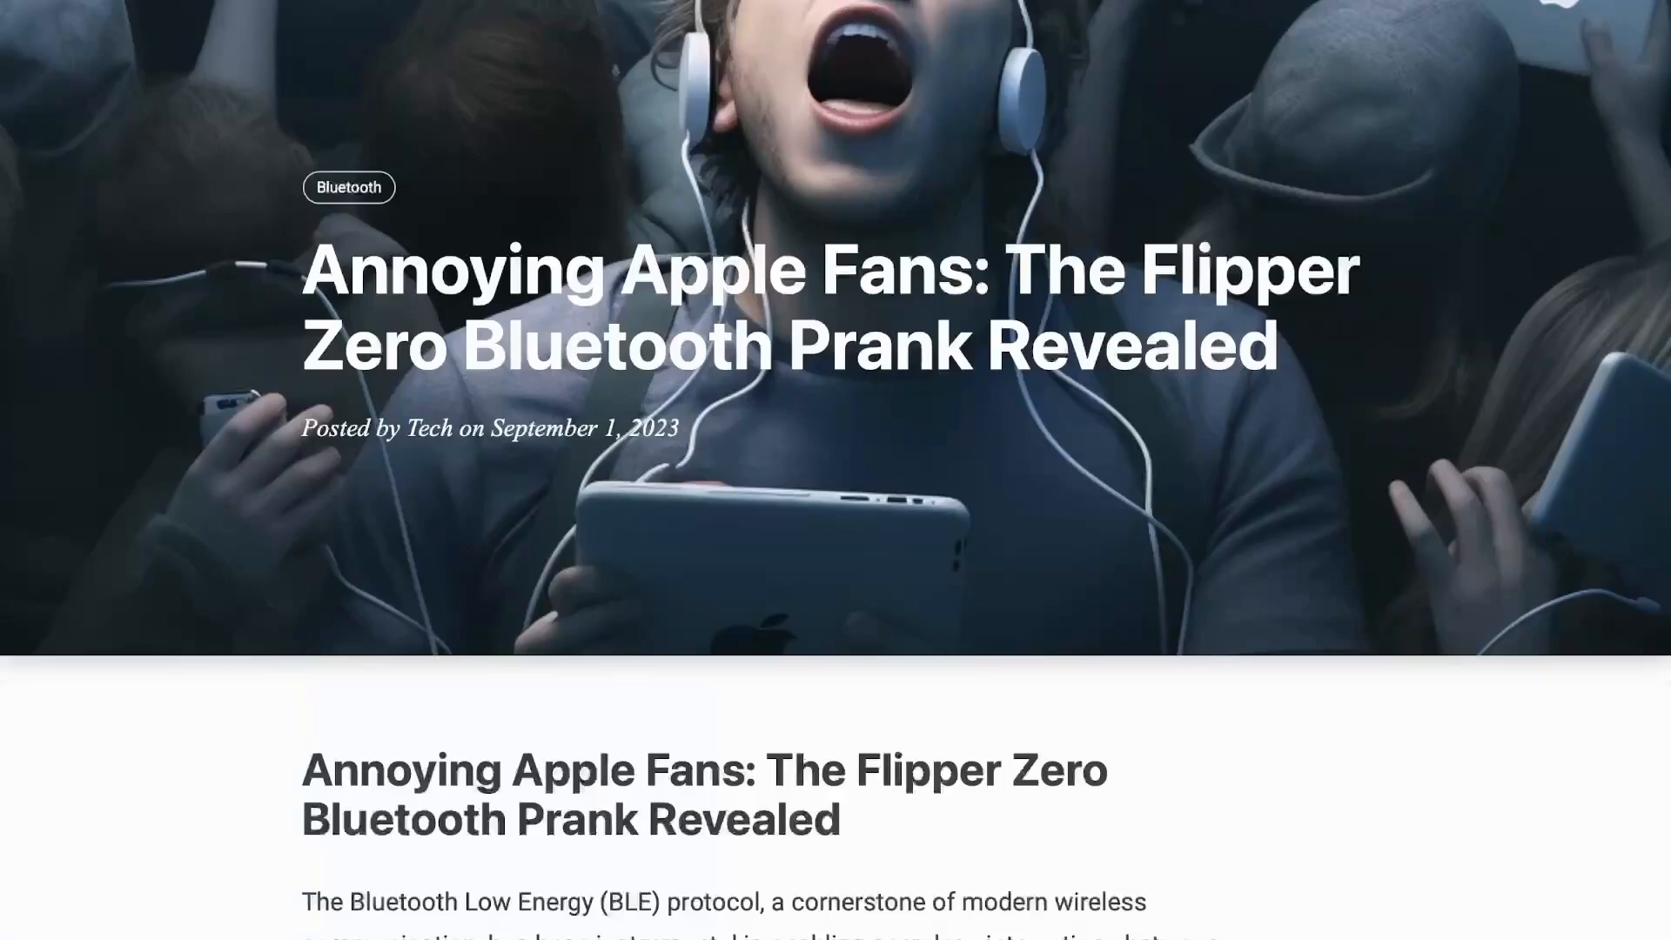
scroll("down", 3)
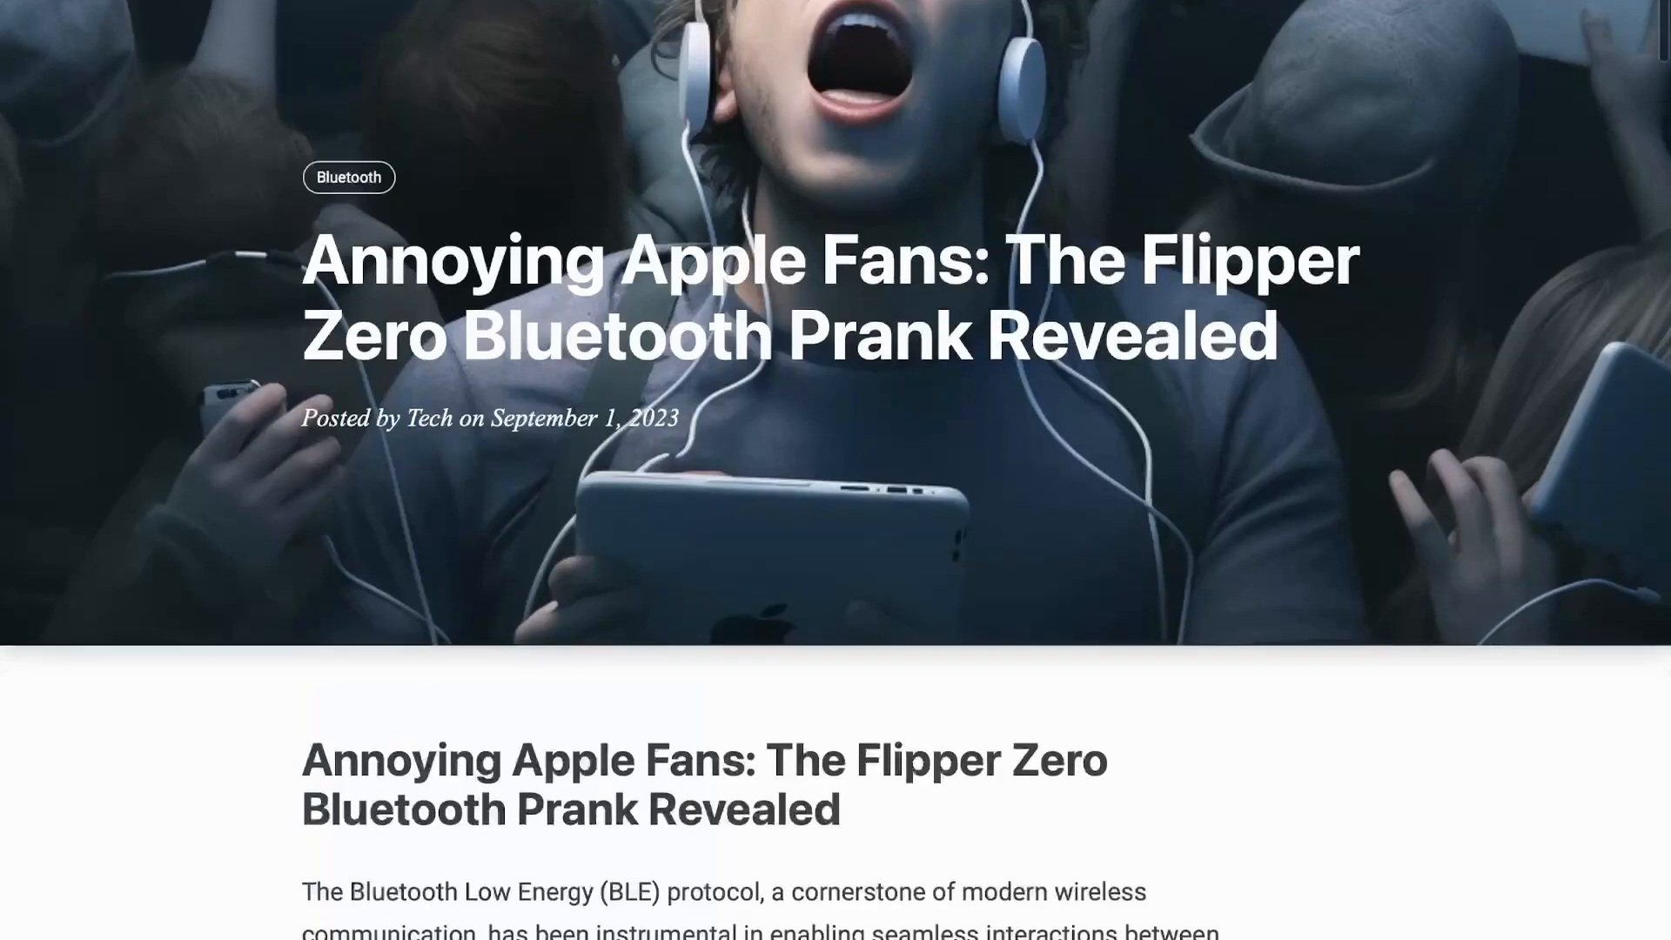
scroll("down", 3)
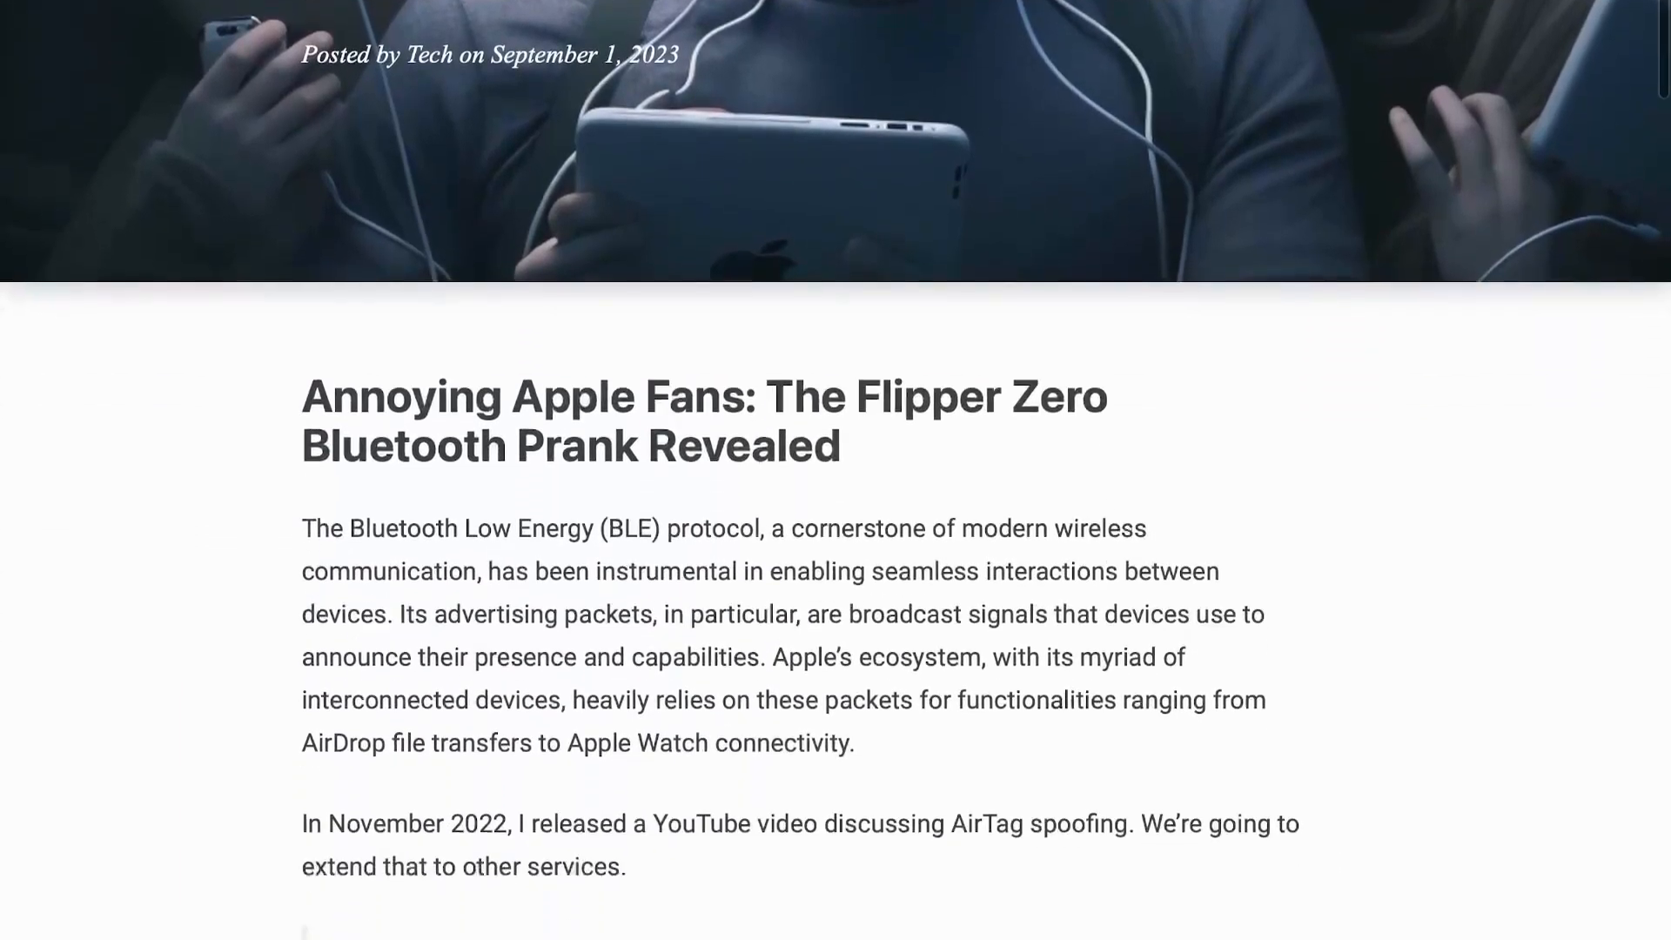
scroll("down", 3)
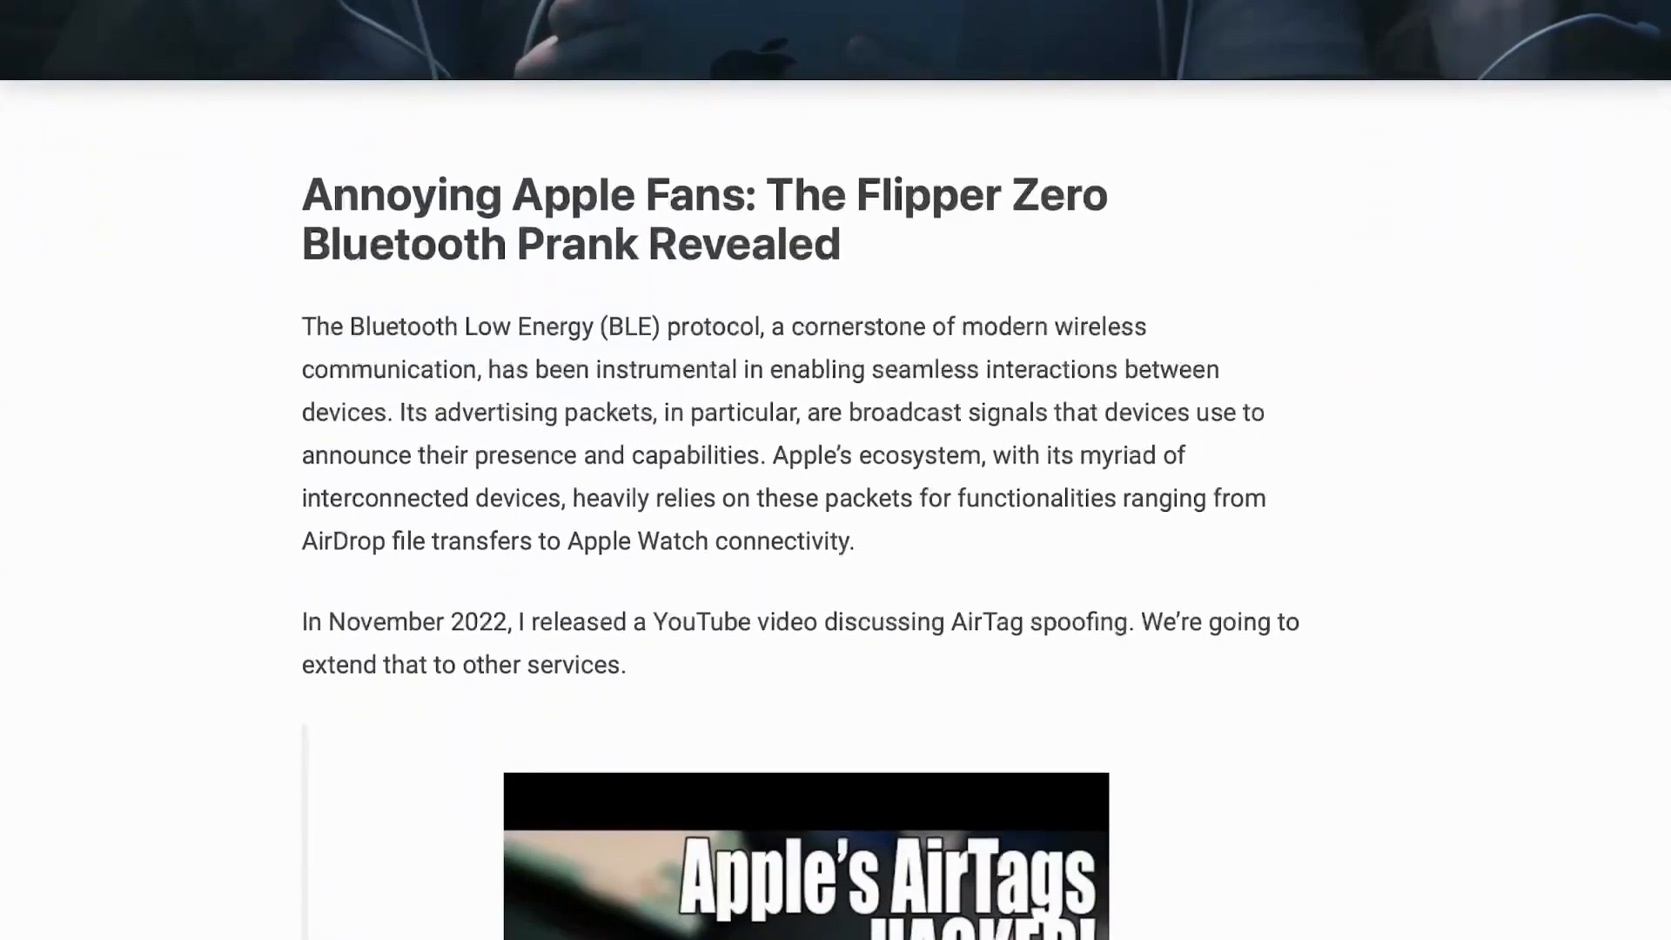
scroll("down", 3)
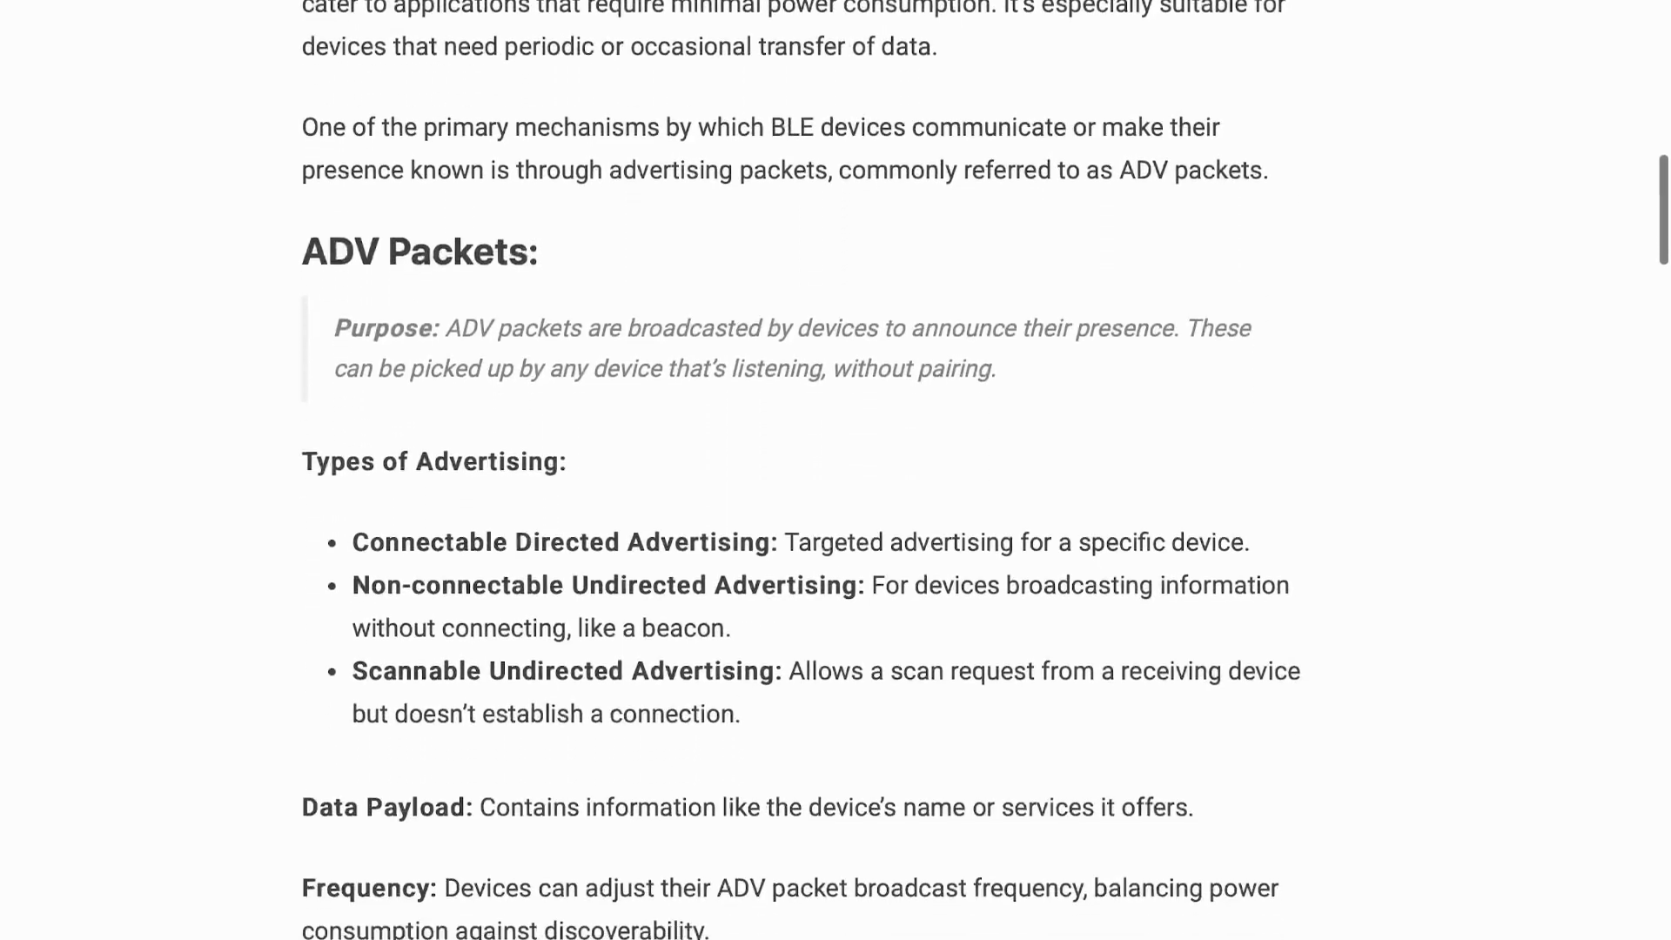
scroll("down", 3)
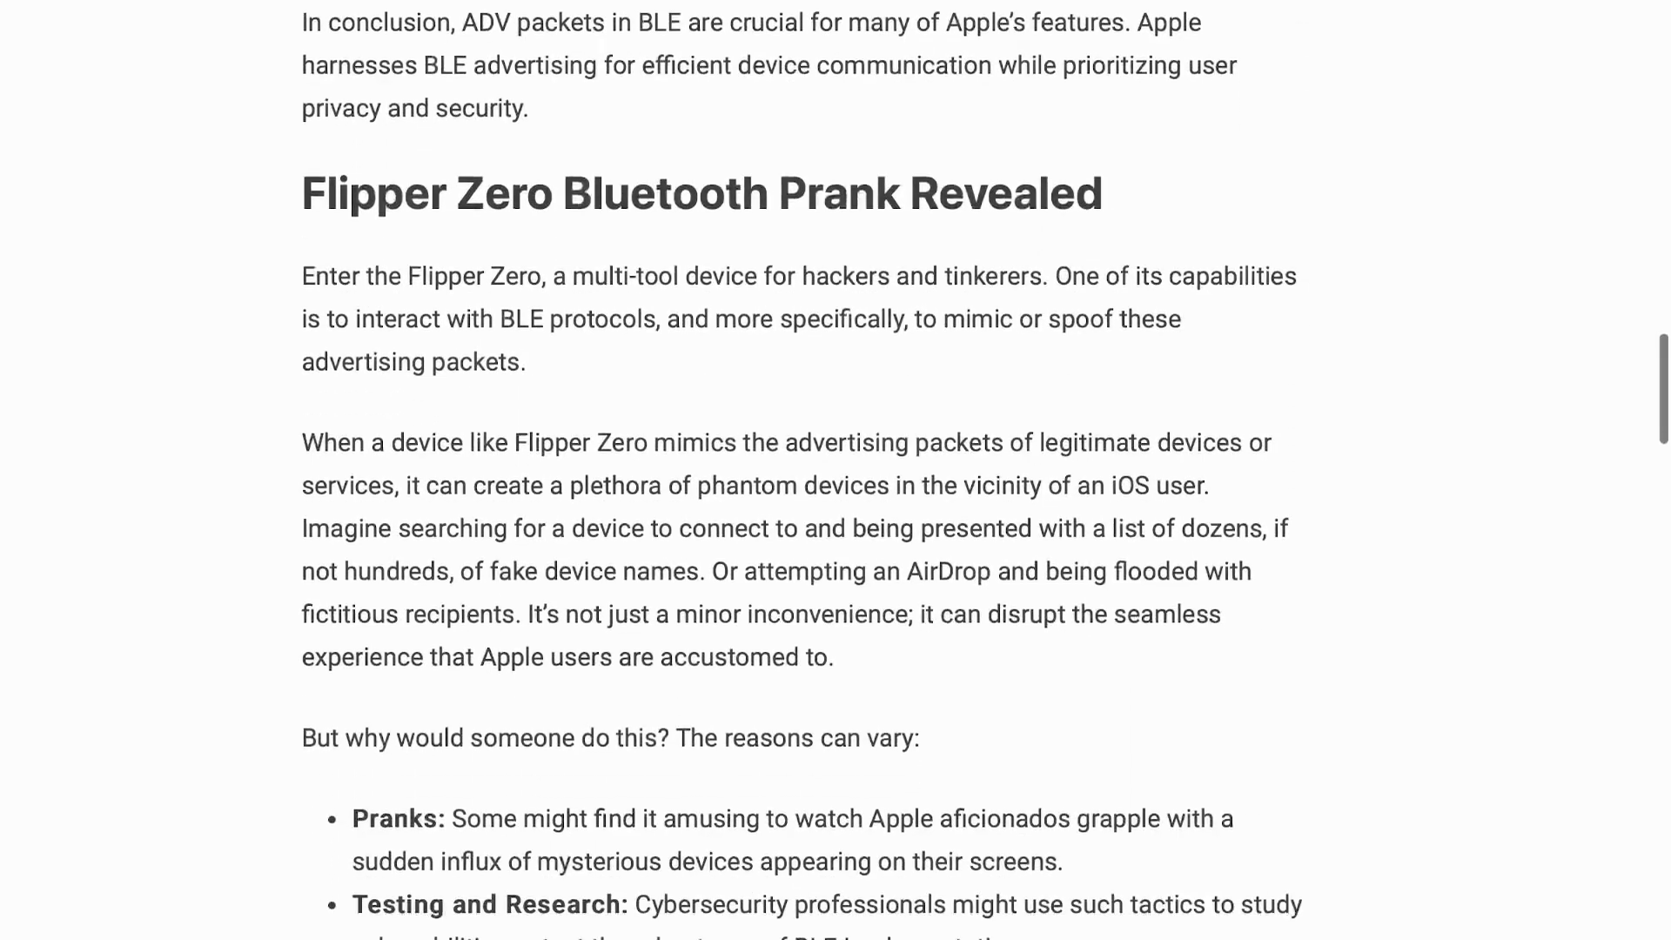
scroll("down", 3)
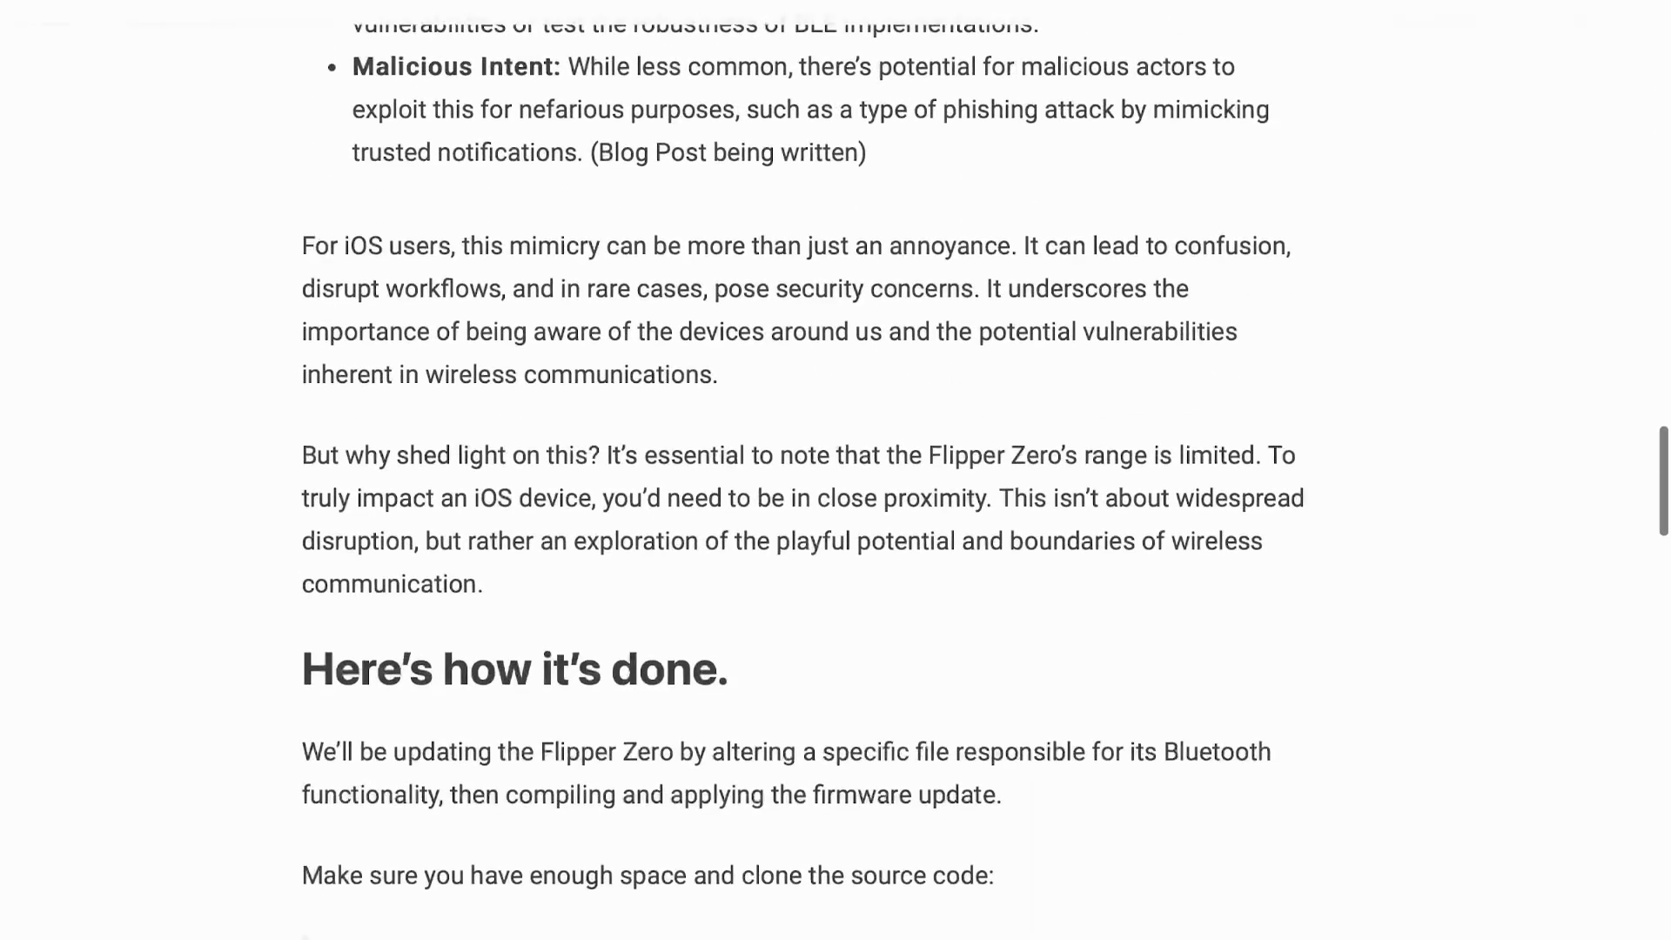
scroll("down", 3)
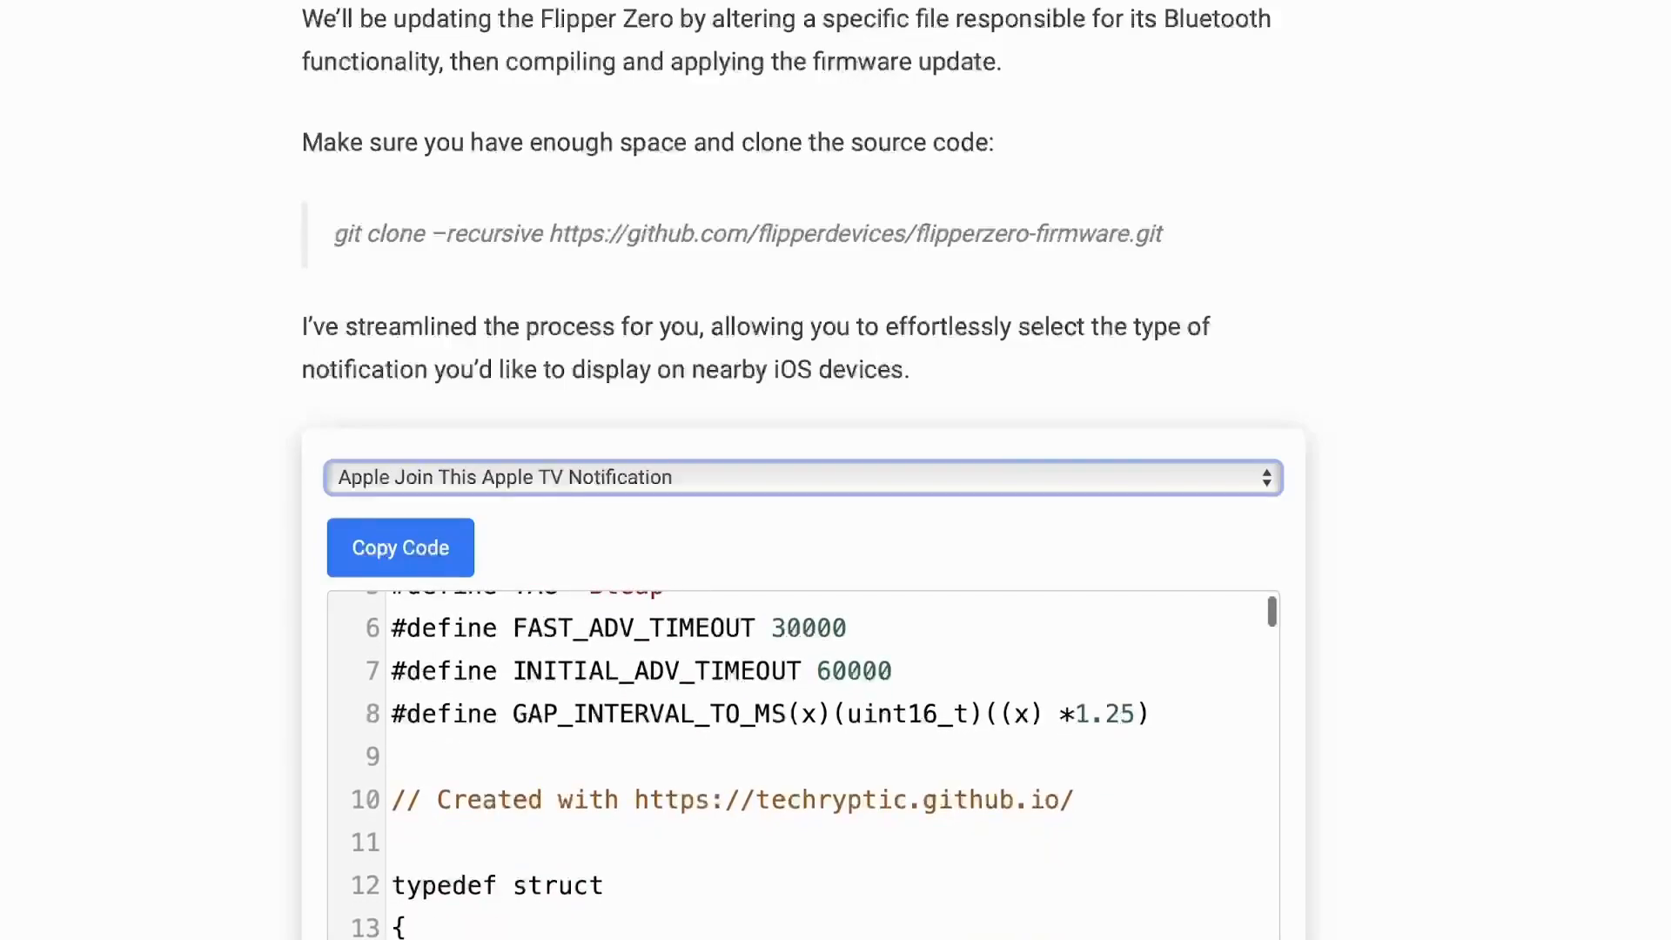
scroll("down", 3)
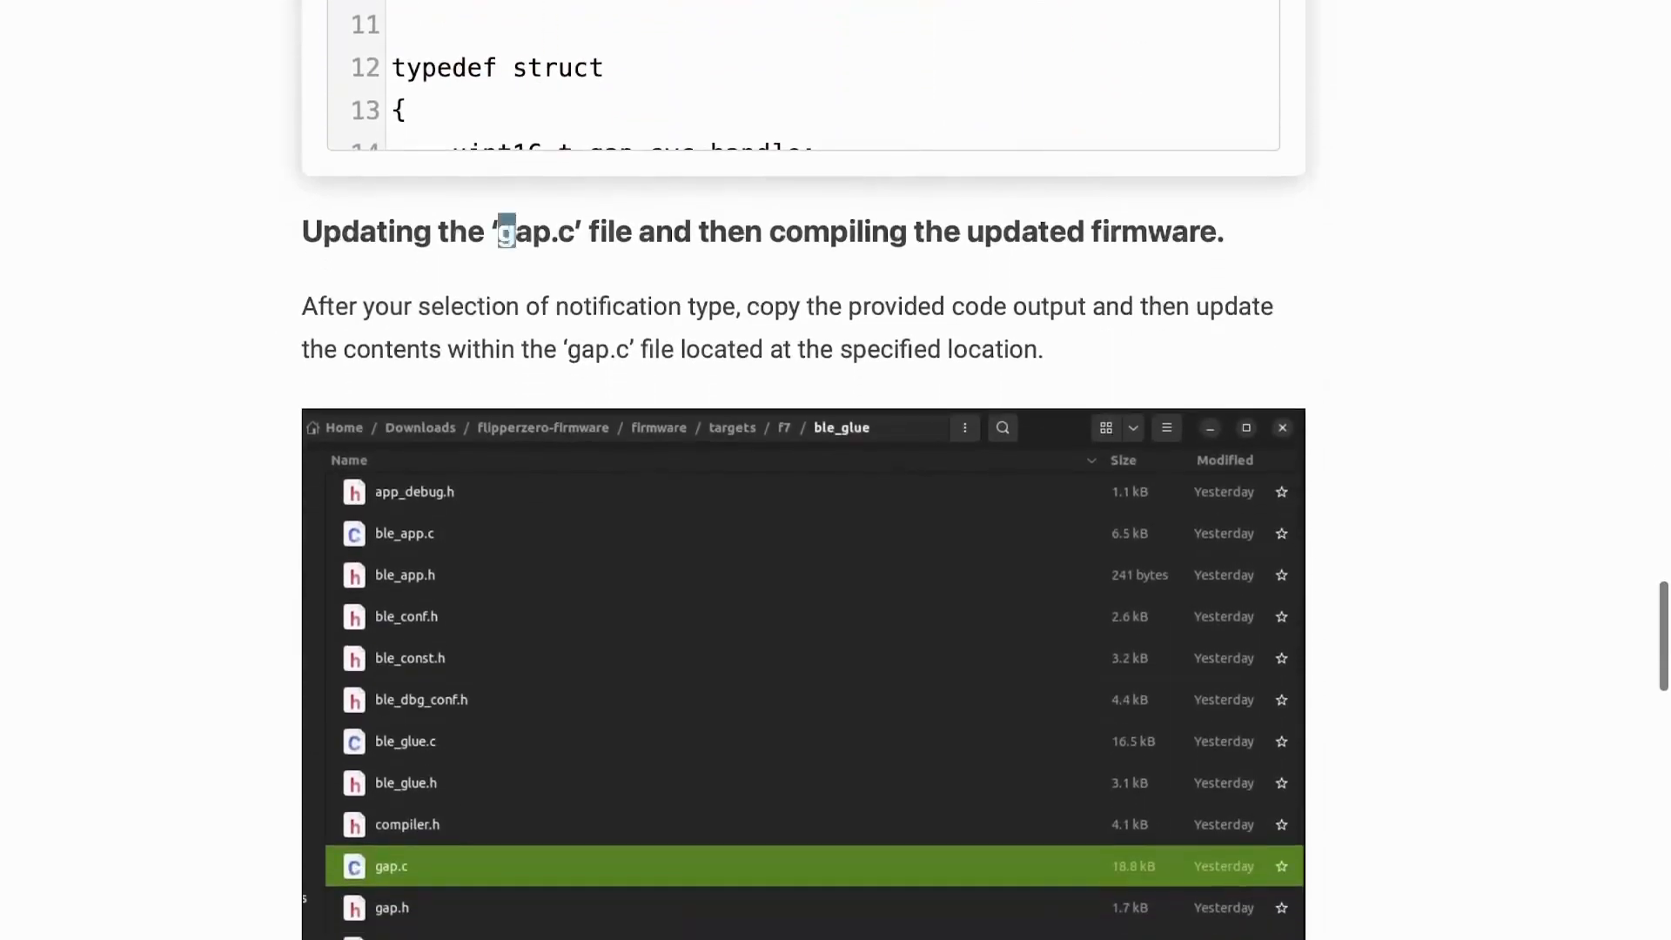
scroll("down", 3)
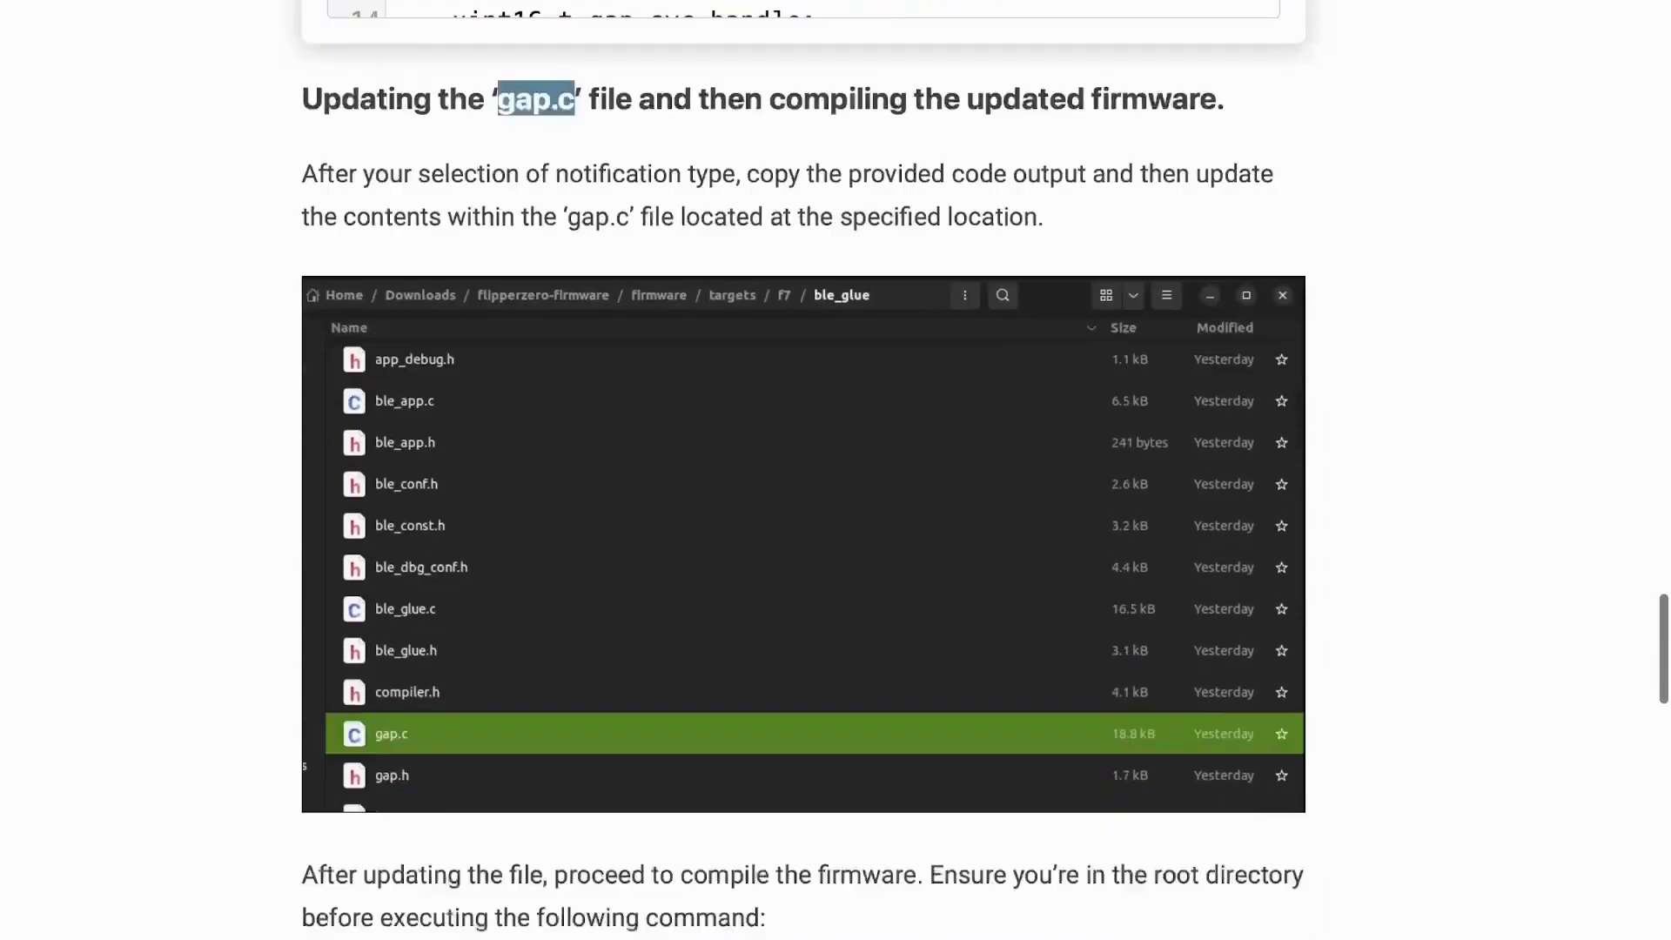
scroll("down", 3)
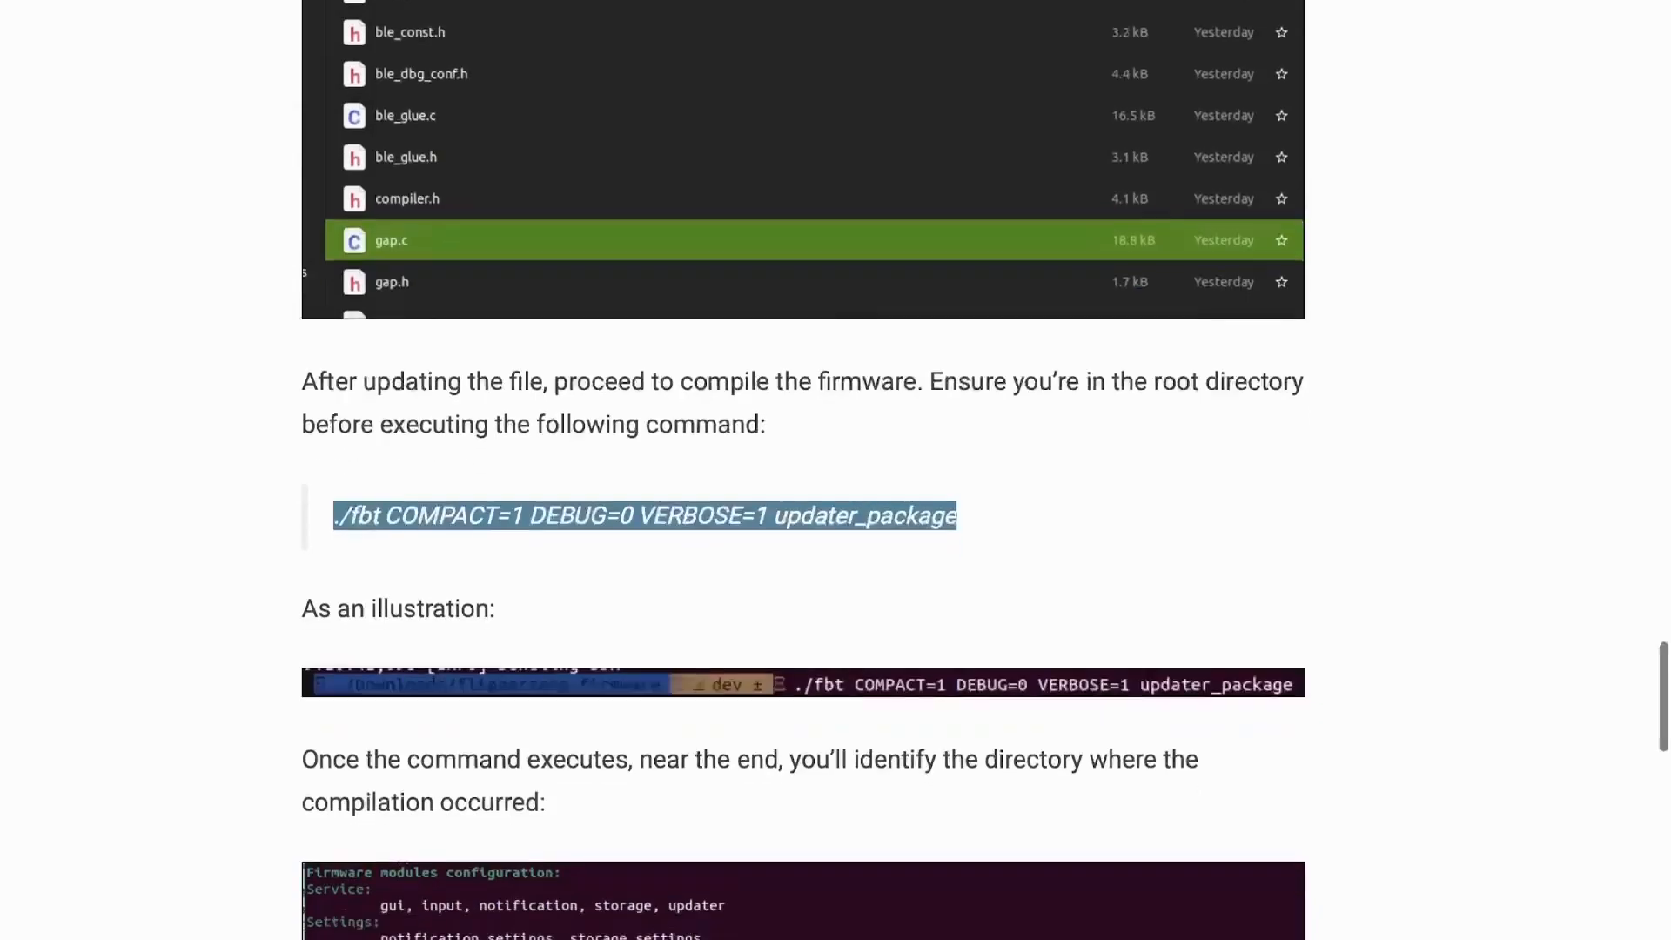
scroll("down", 3)
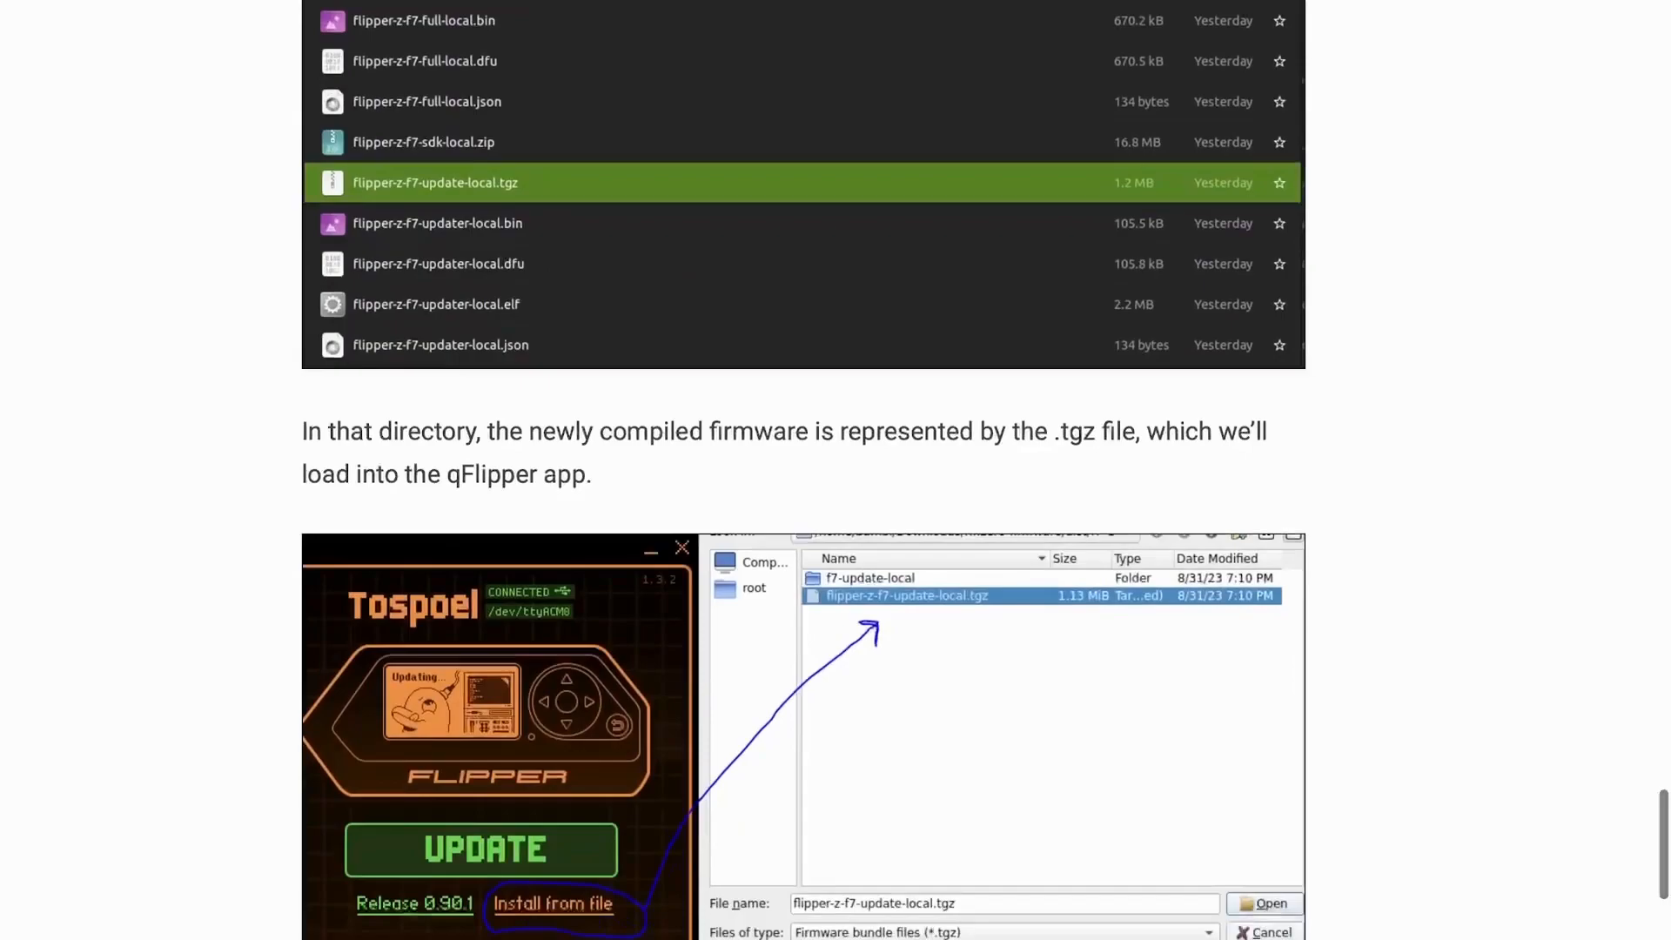
scroll("down", 3)
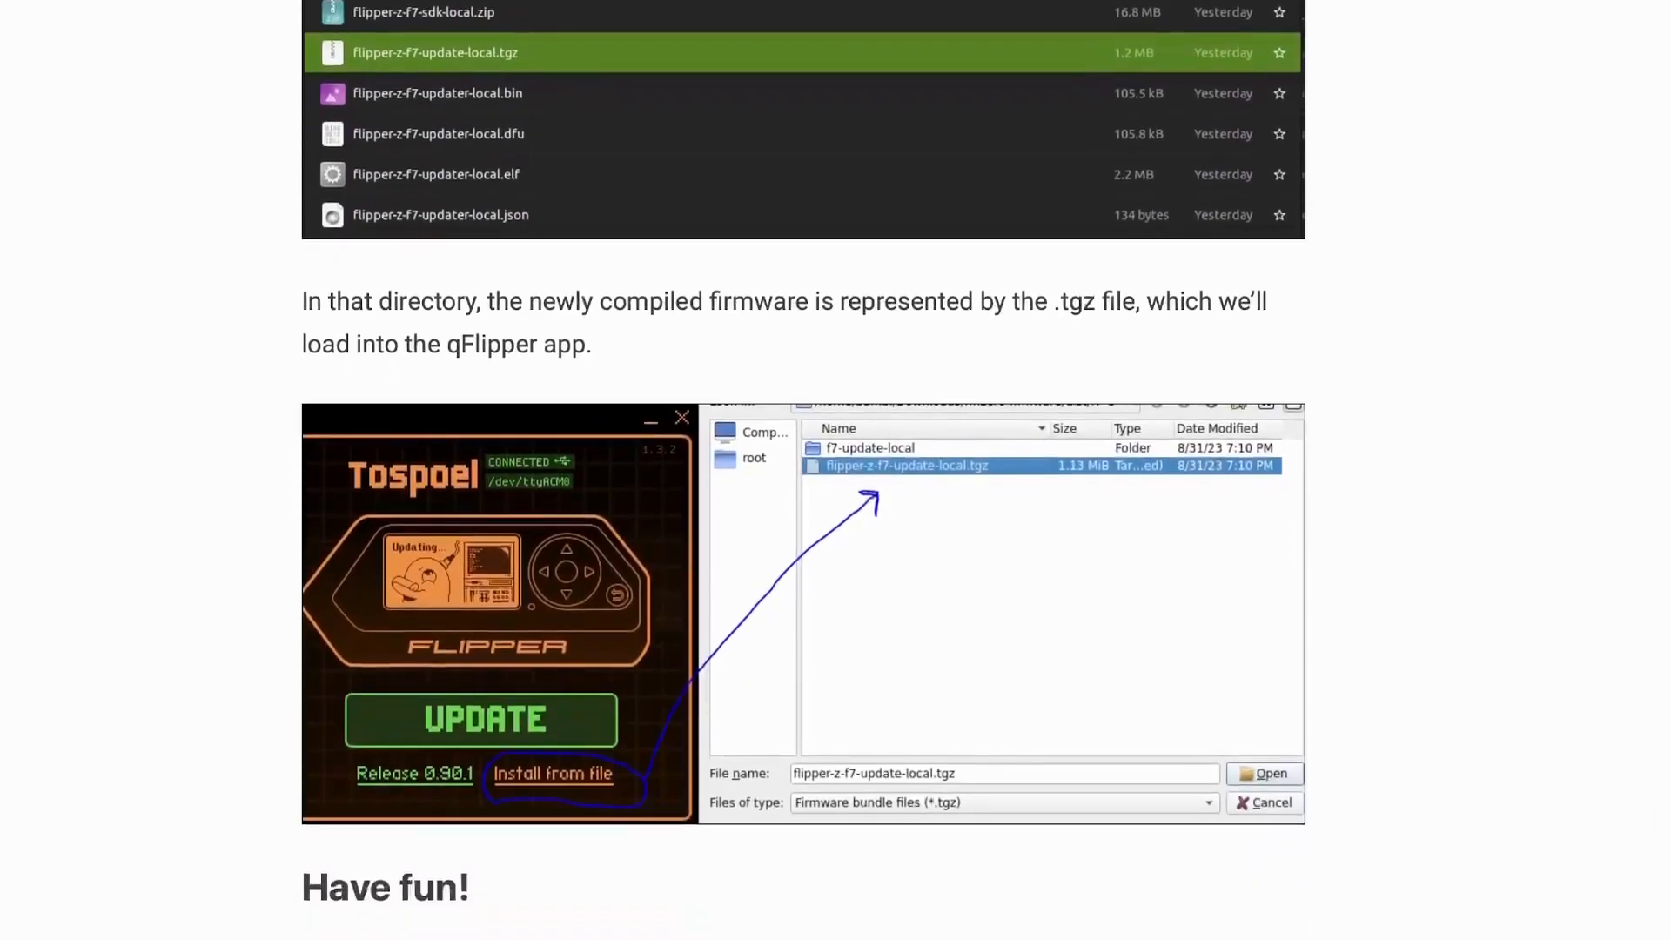
scroll("down", 3)
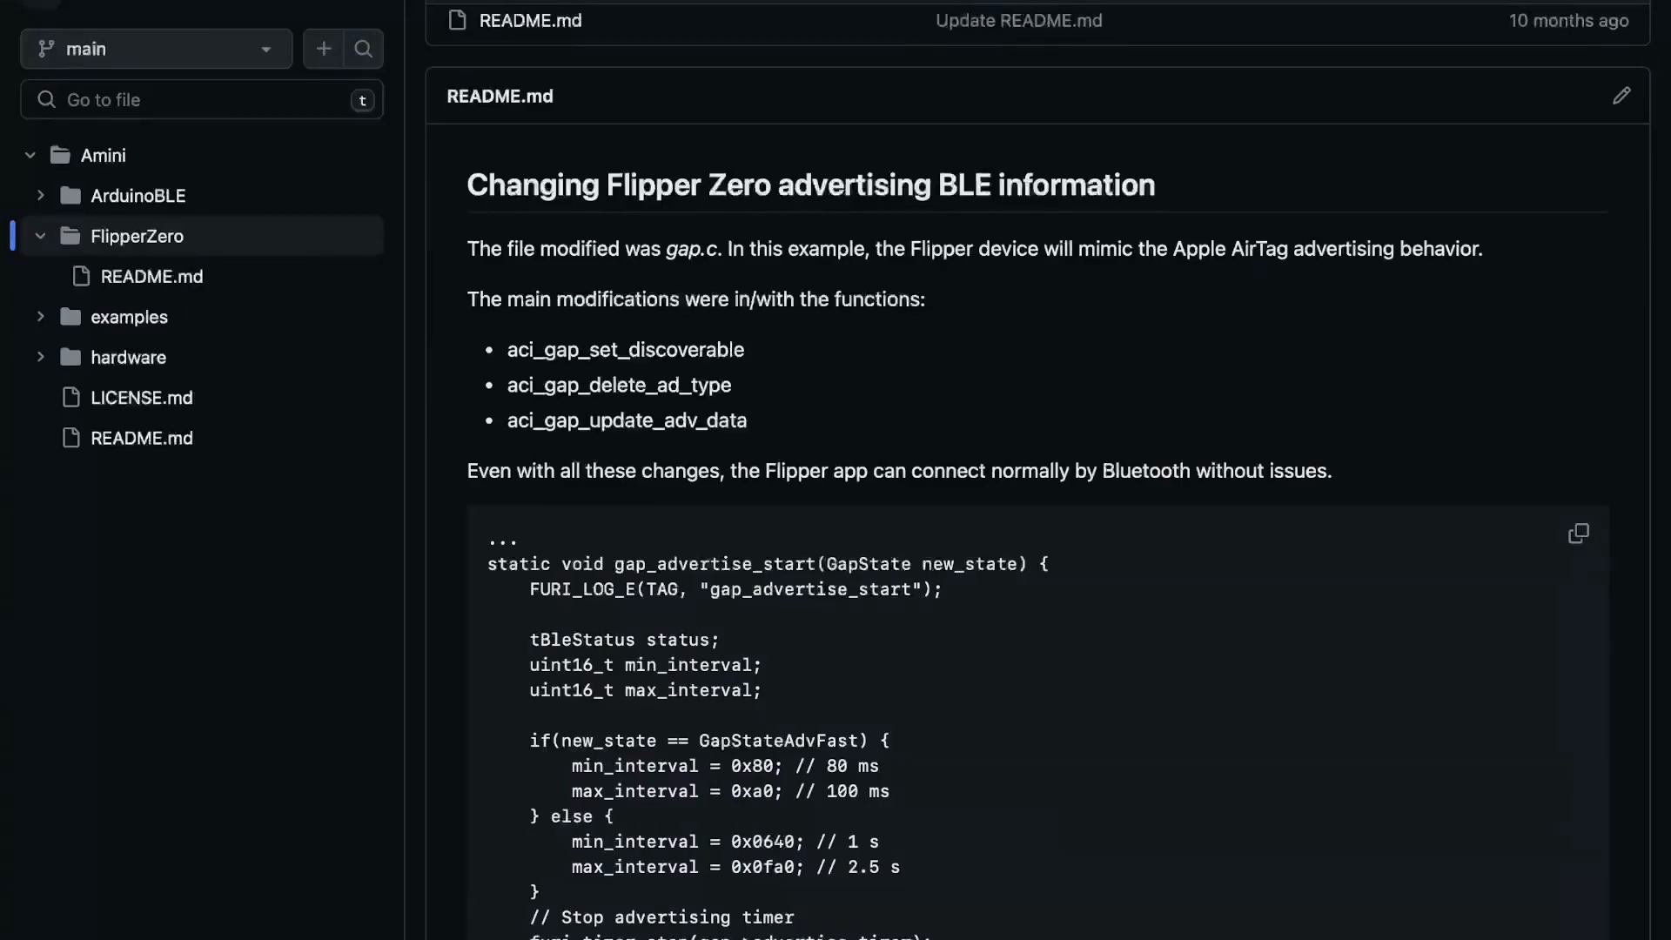
scroll("down", 3)
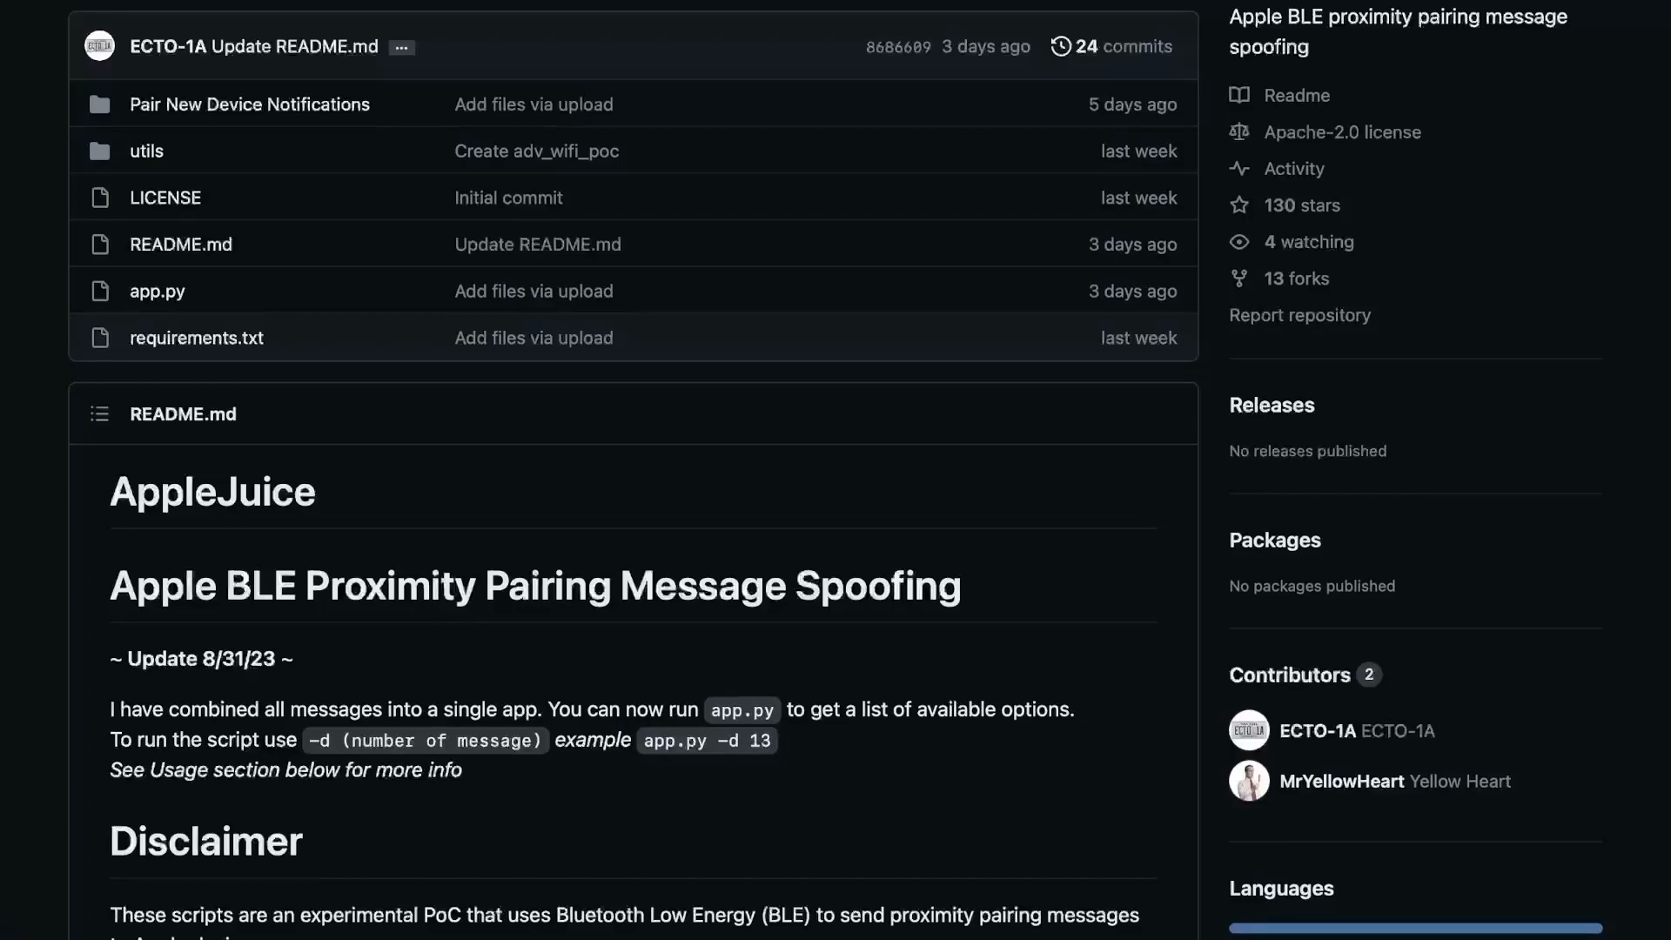
scroll("down", 3)
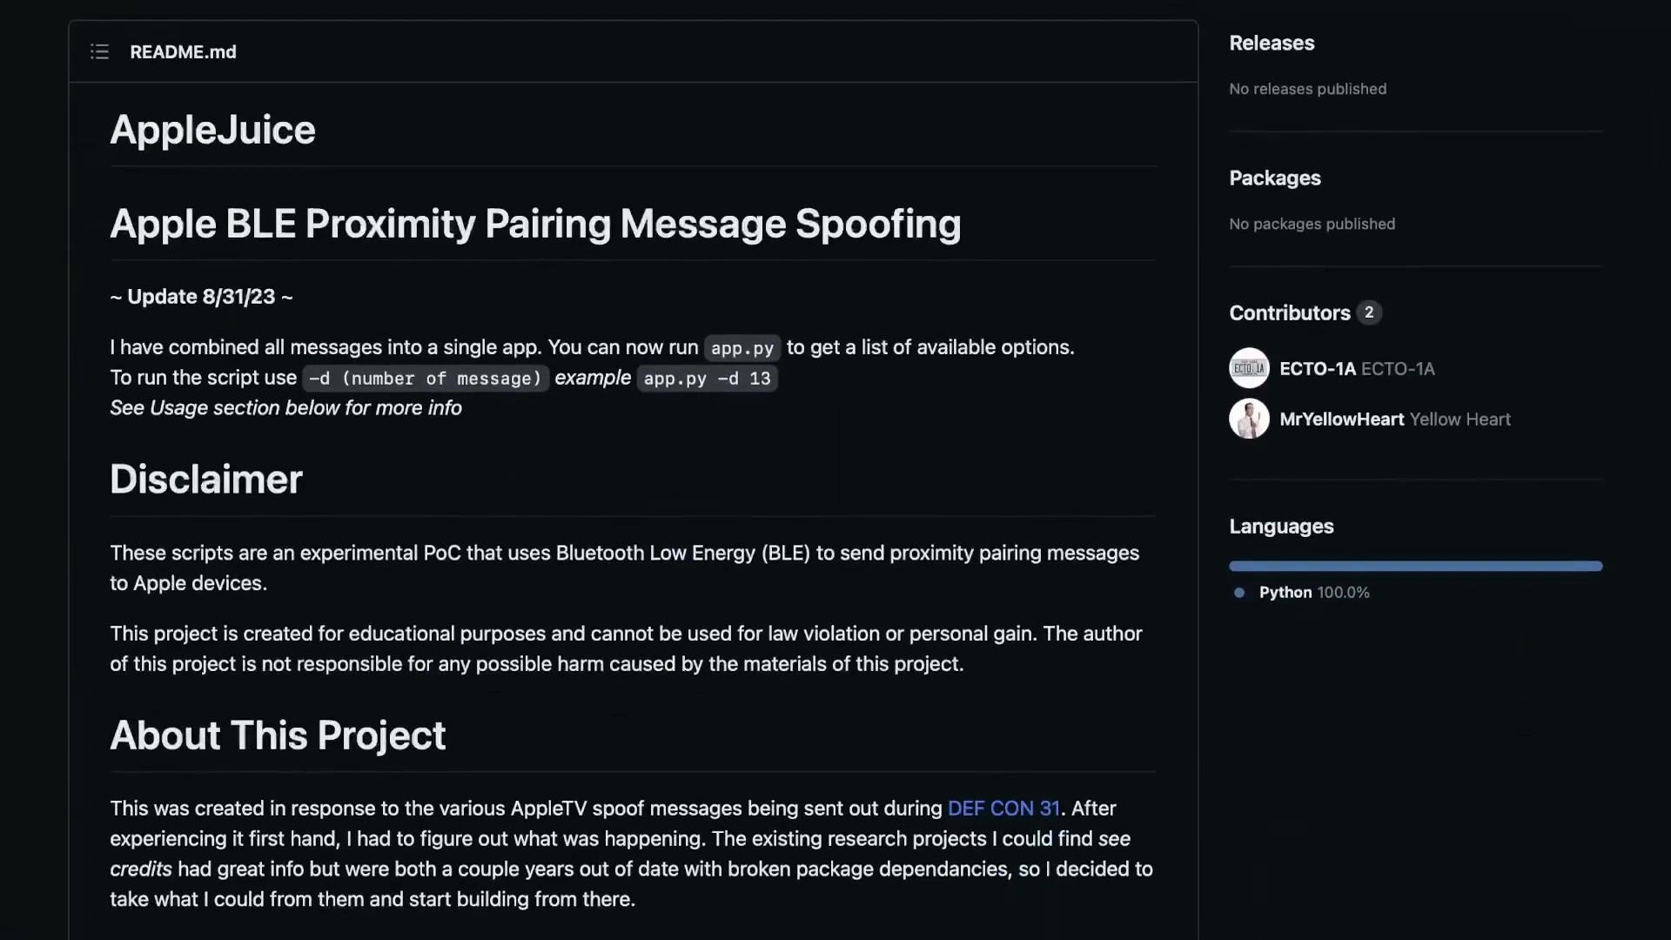
scroll("down", 3)
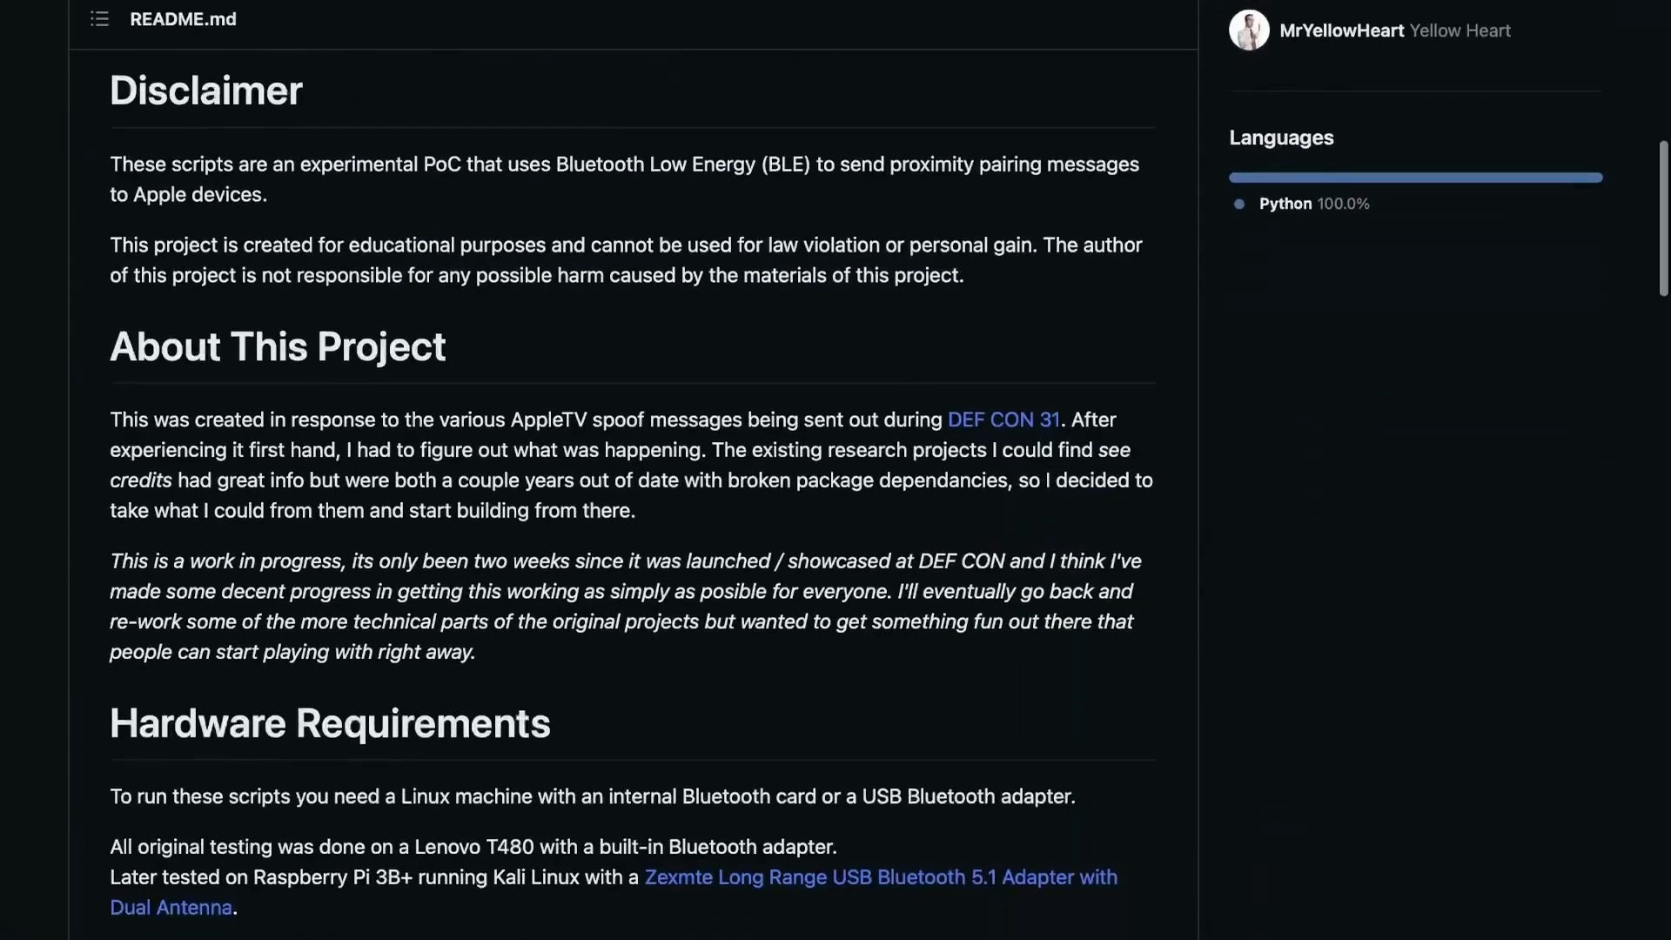
scroll("down", 3)
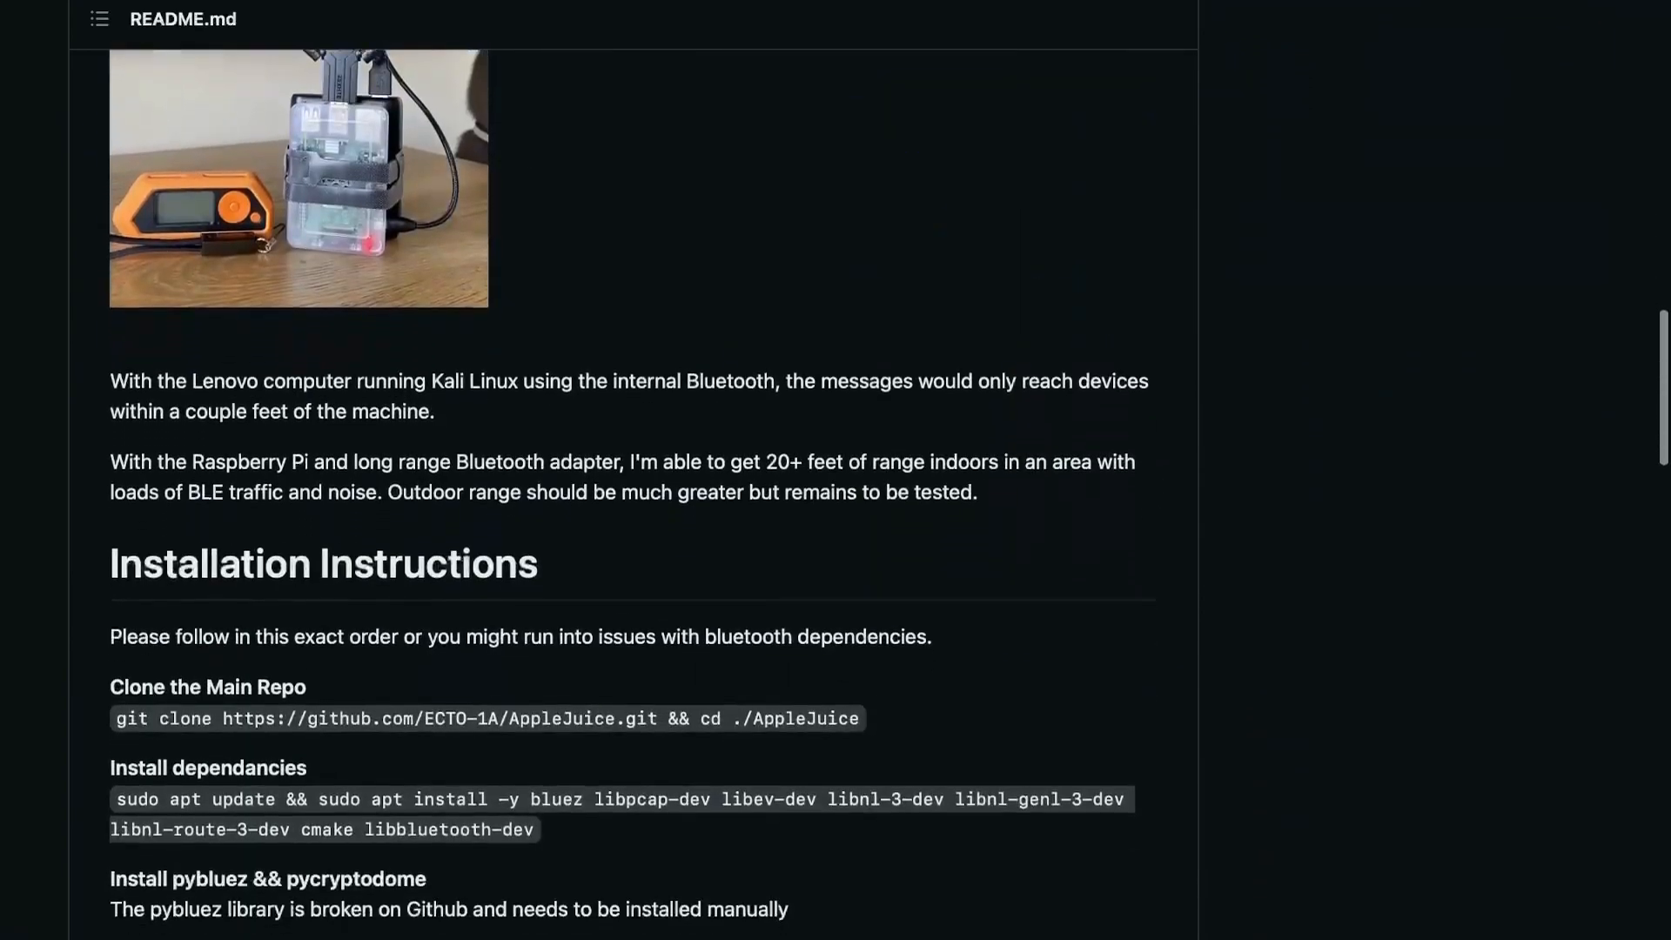
scroll("down", 3)
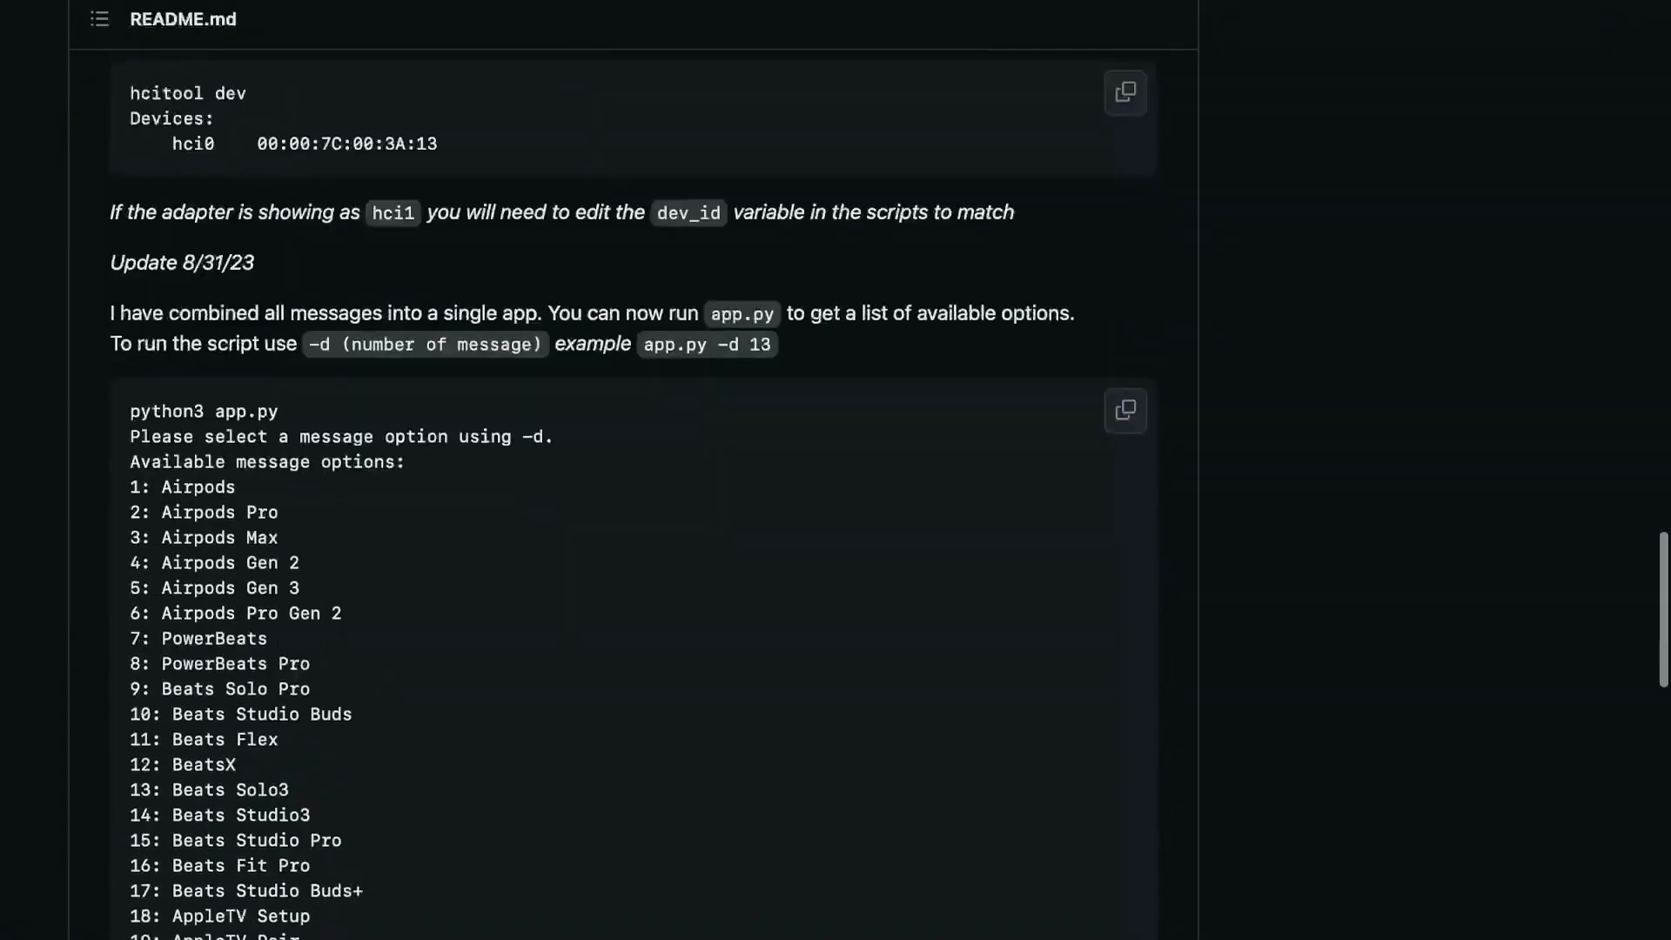
scroll("down", 3)
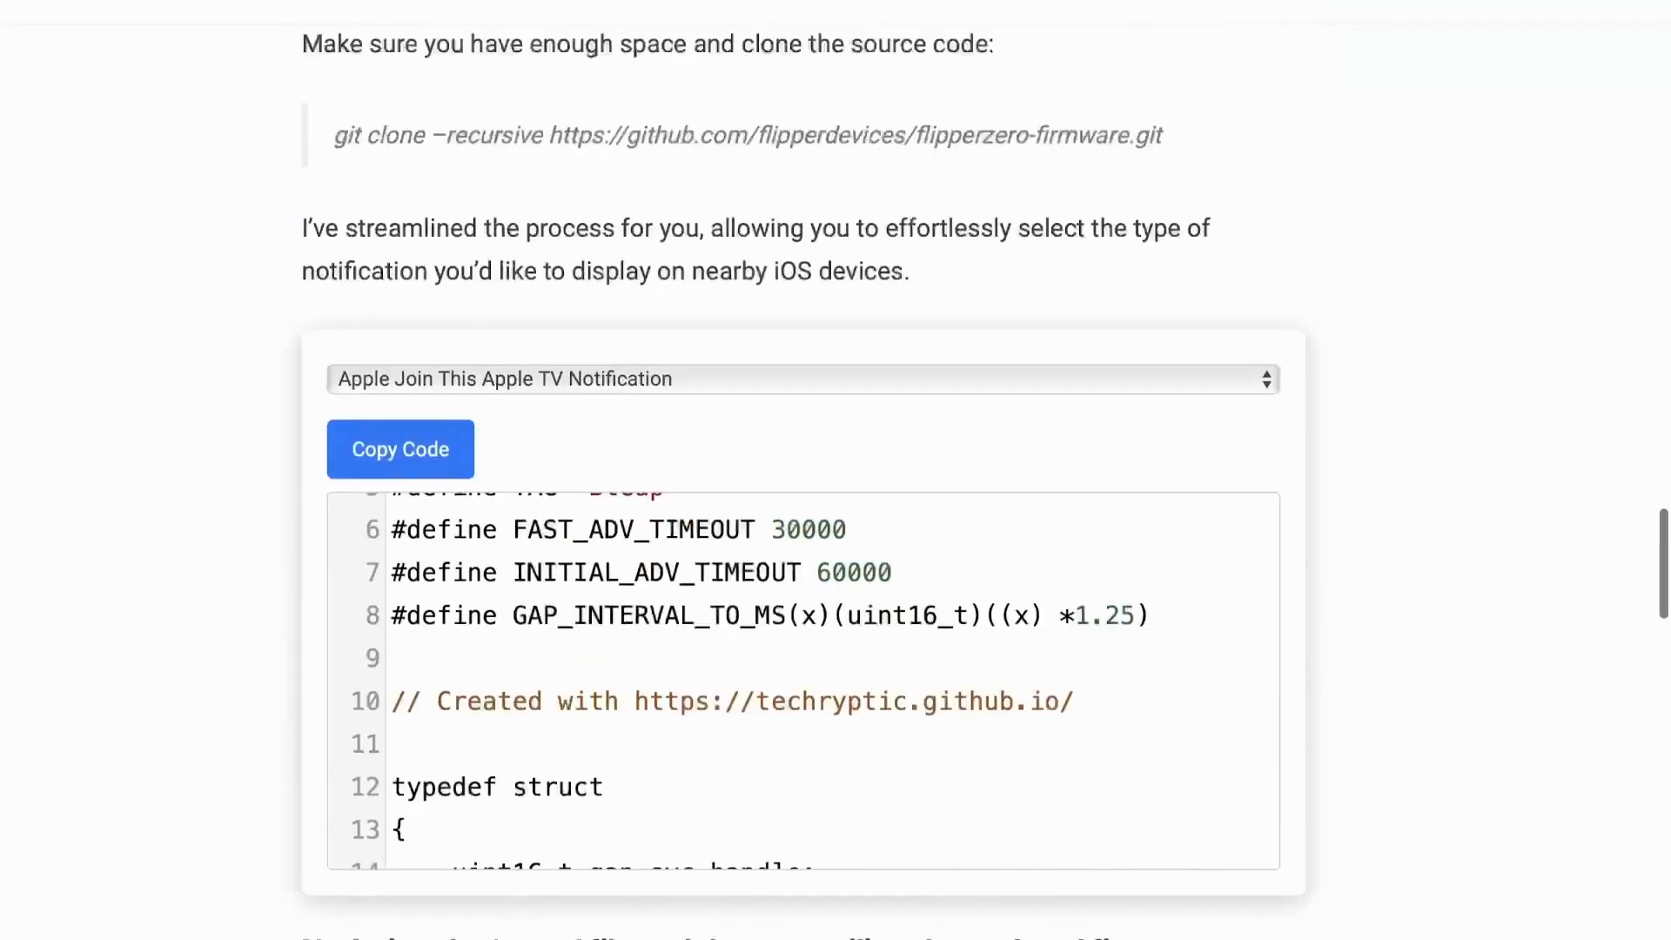
scroll("up", 3)
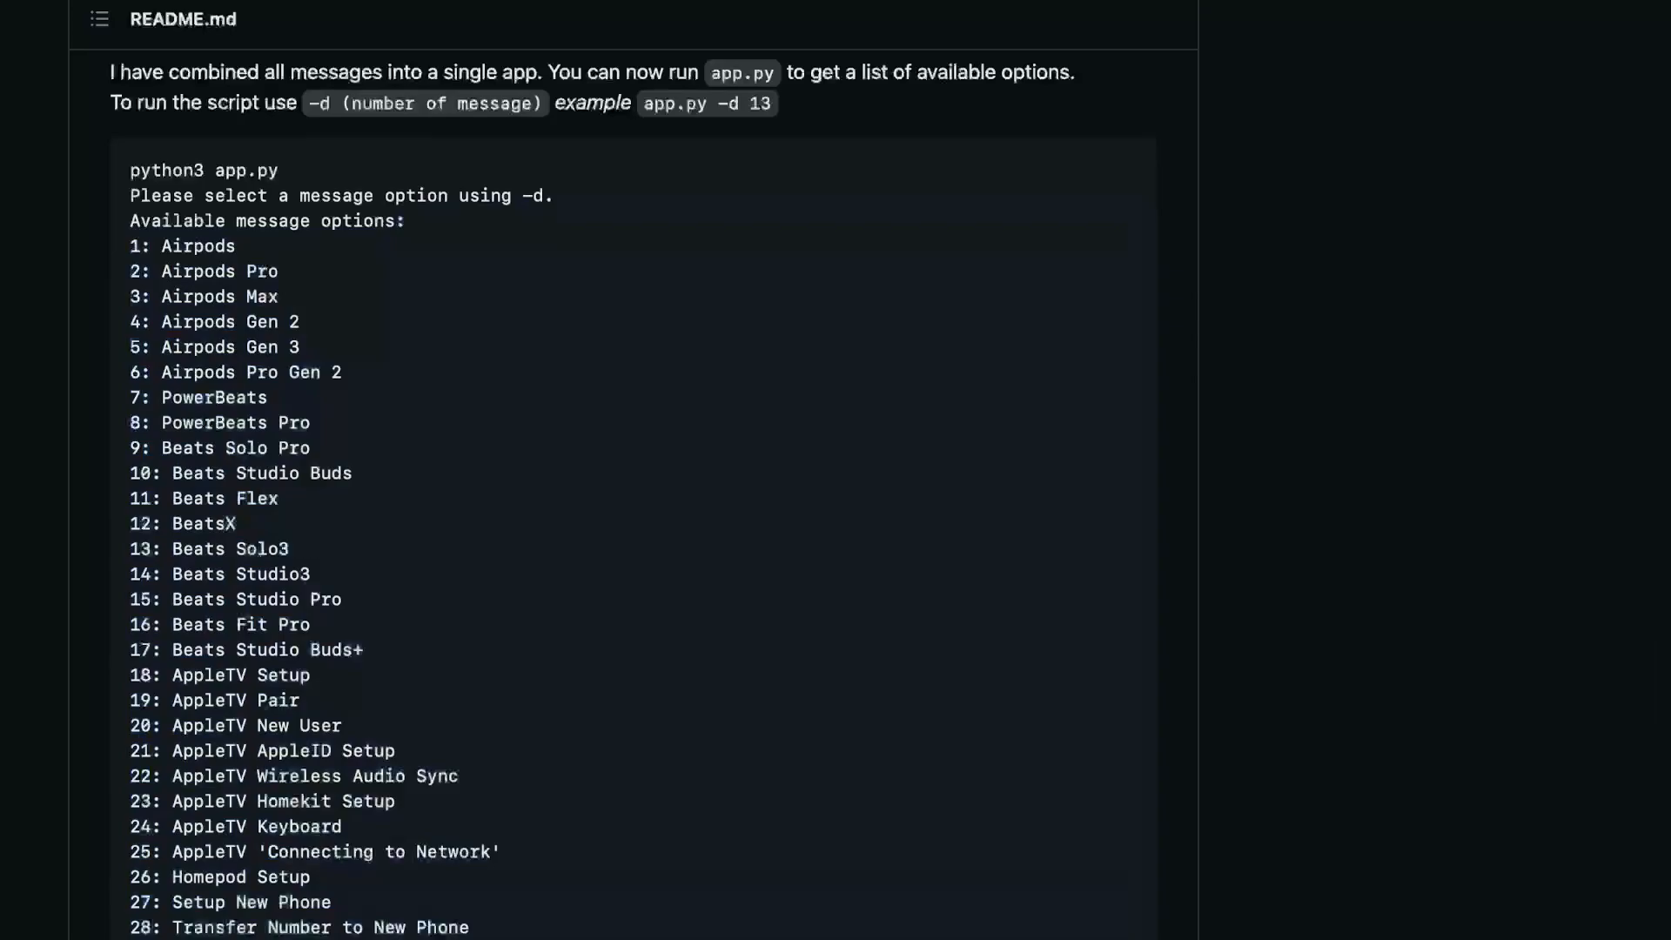
scroll("down", 3)
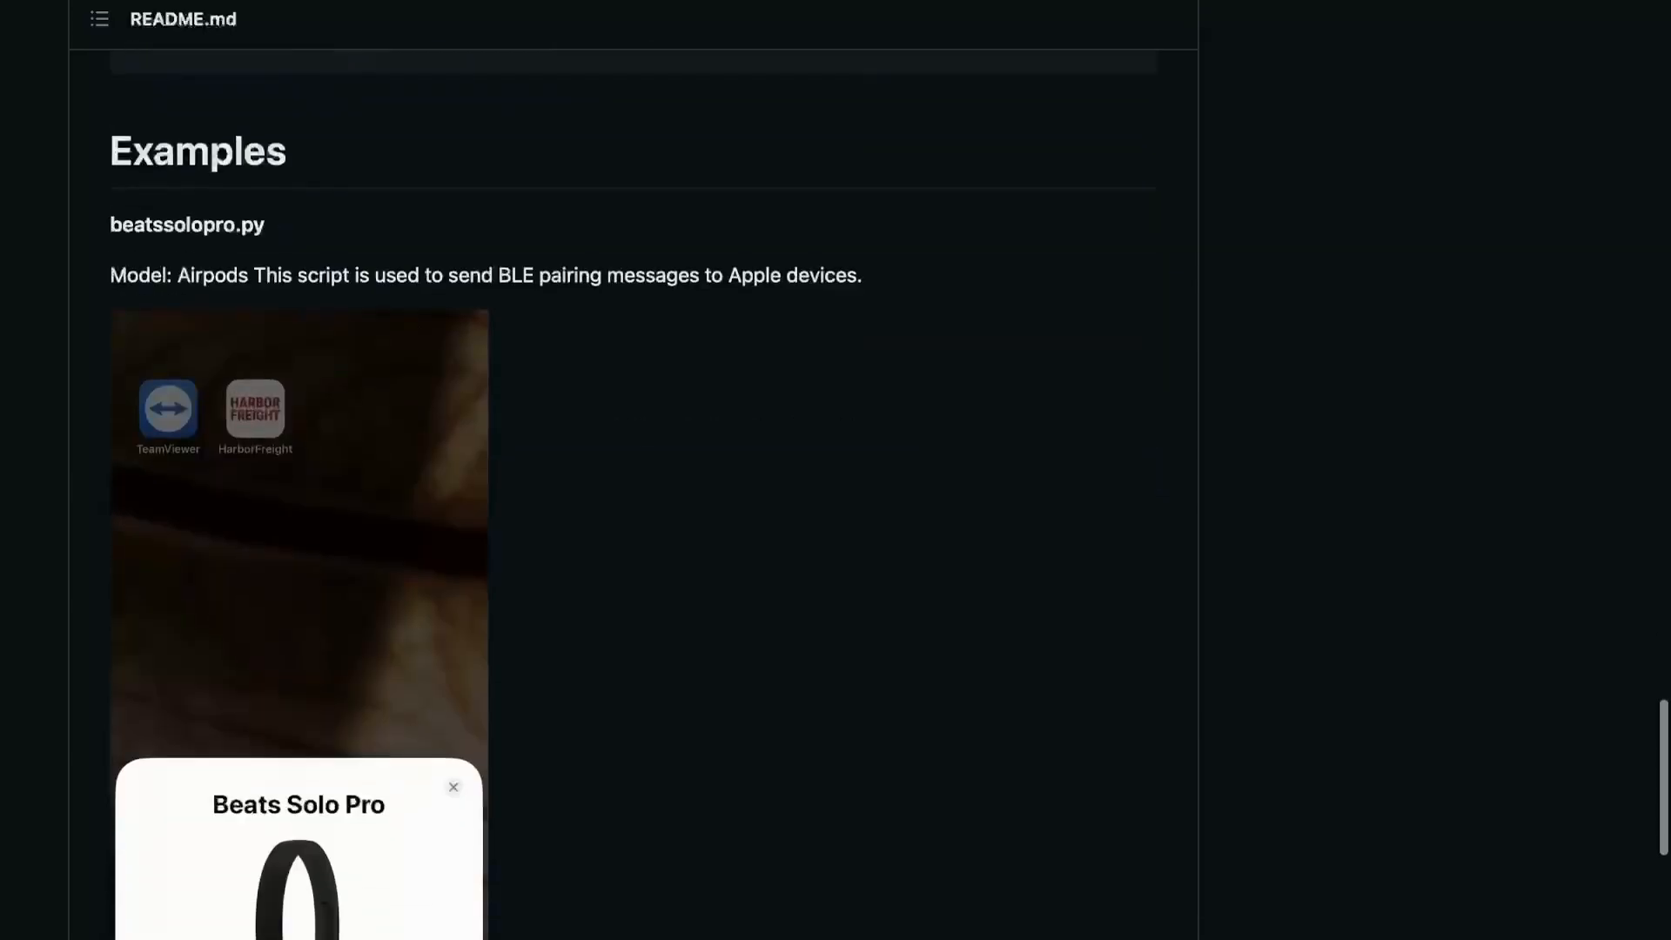
scroll("down", 3)
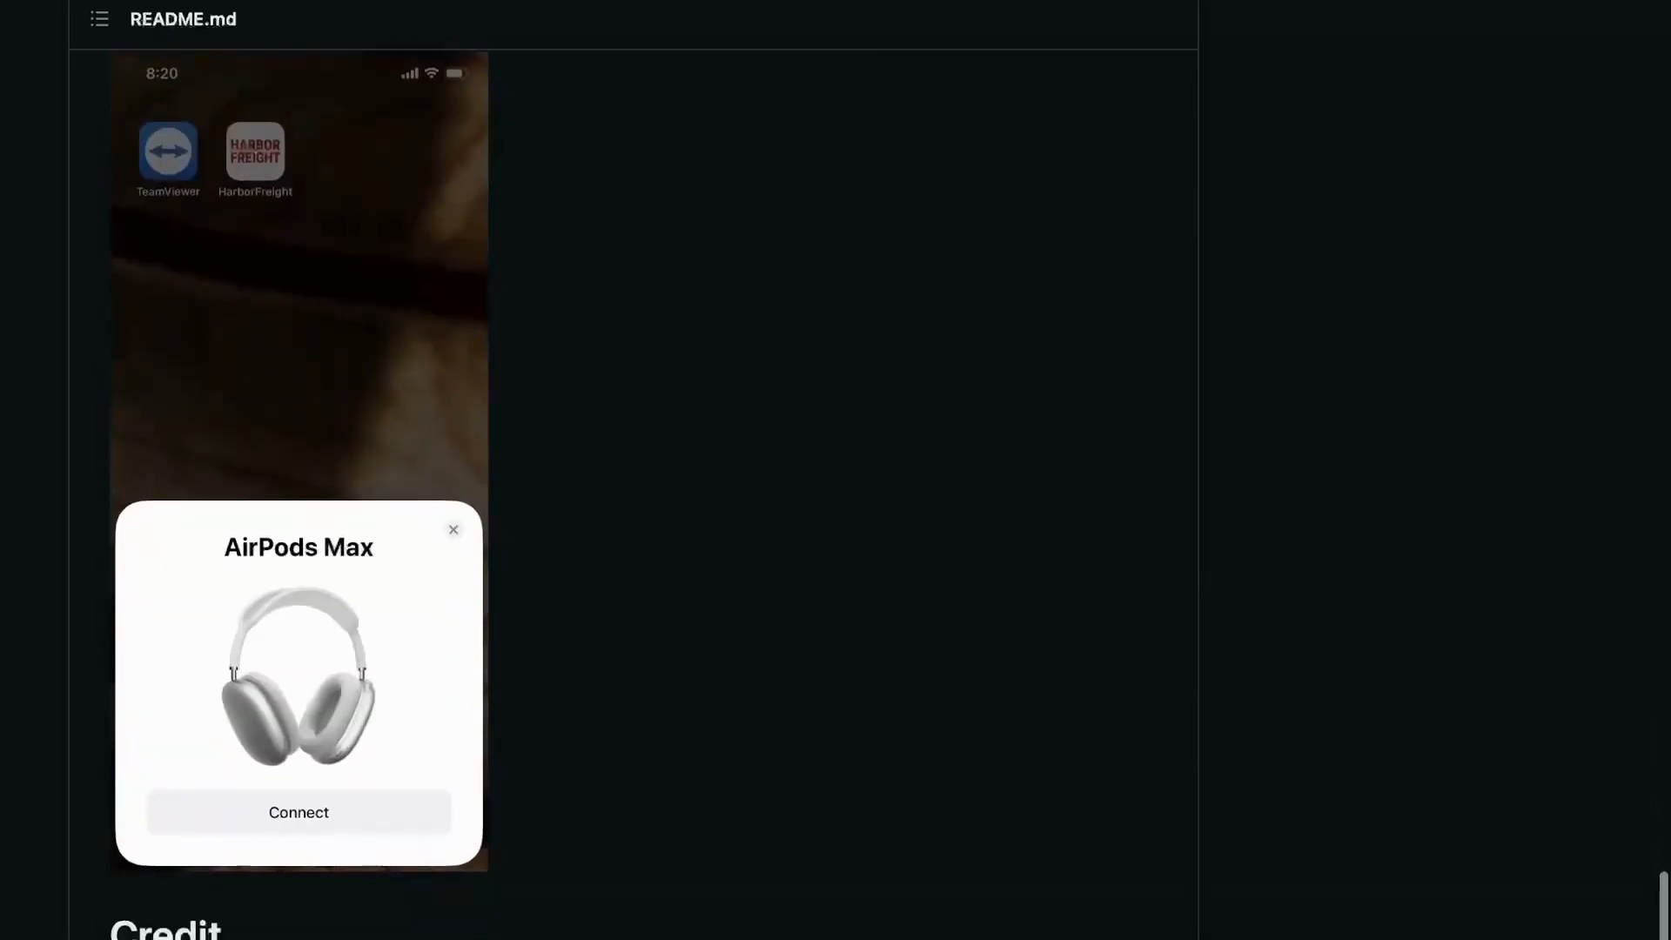
scroll("down", 3)
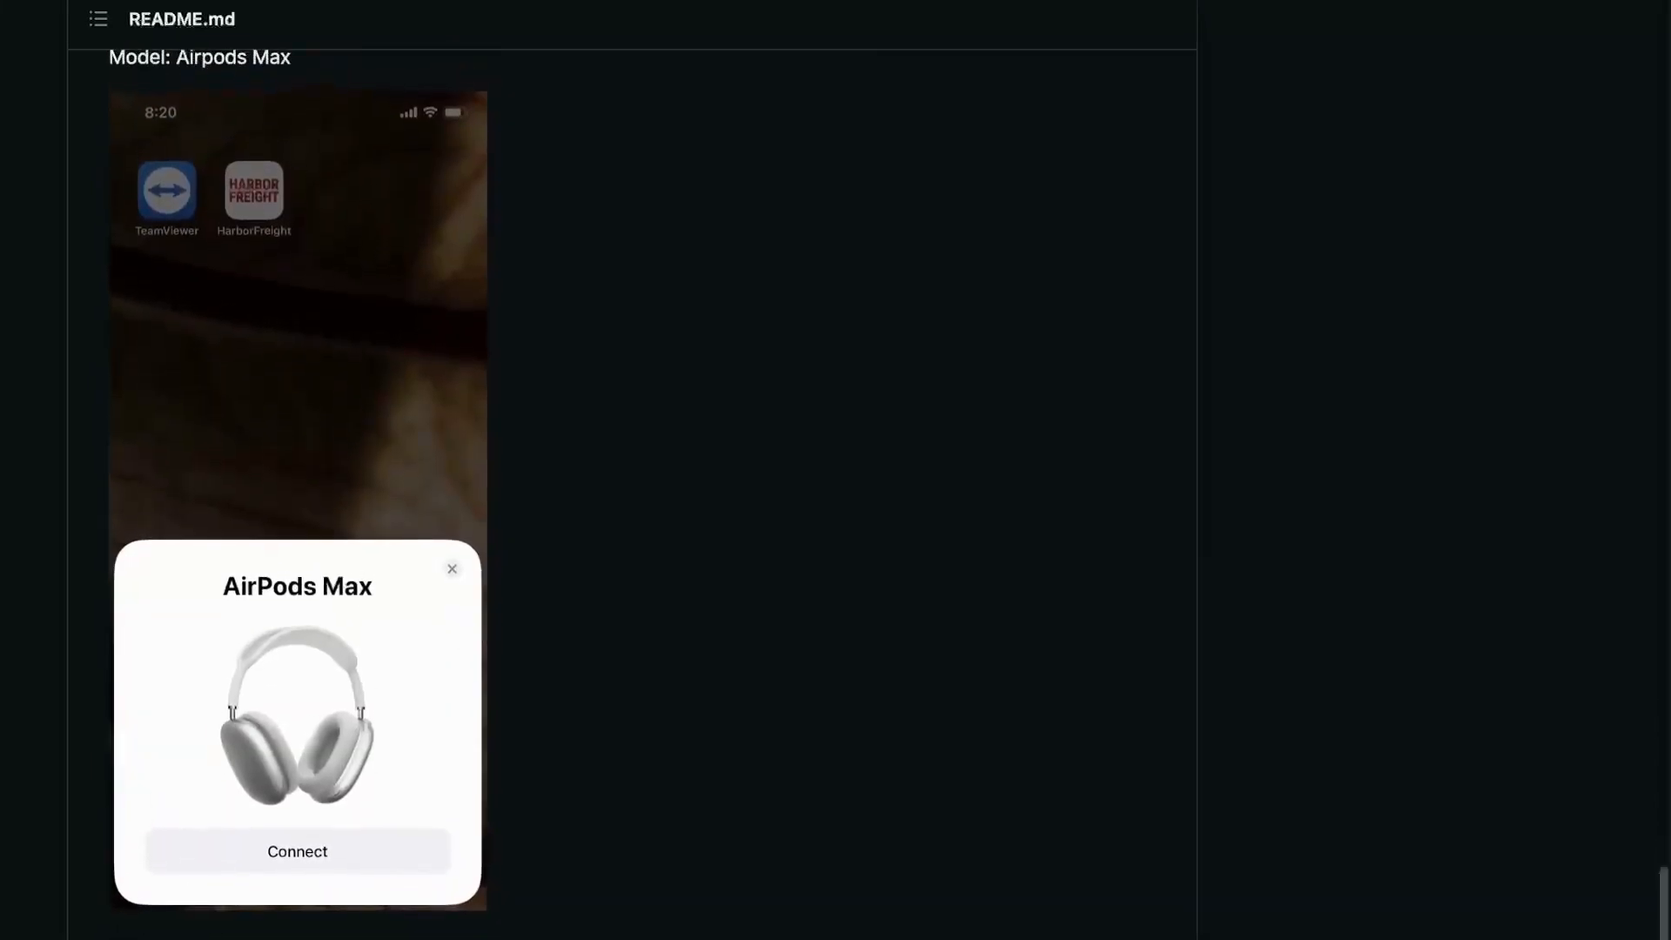
scroll("down", 3)
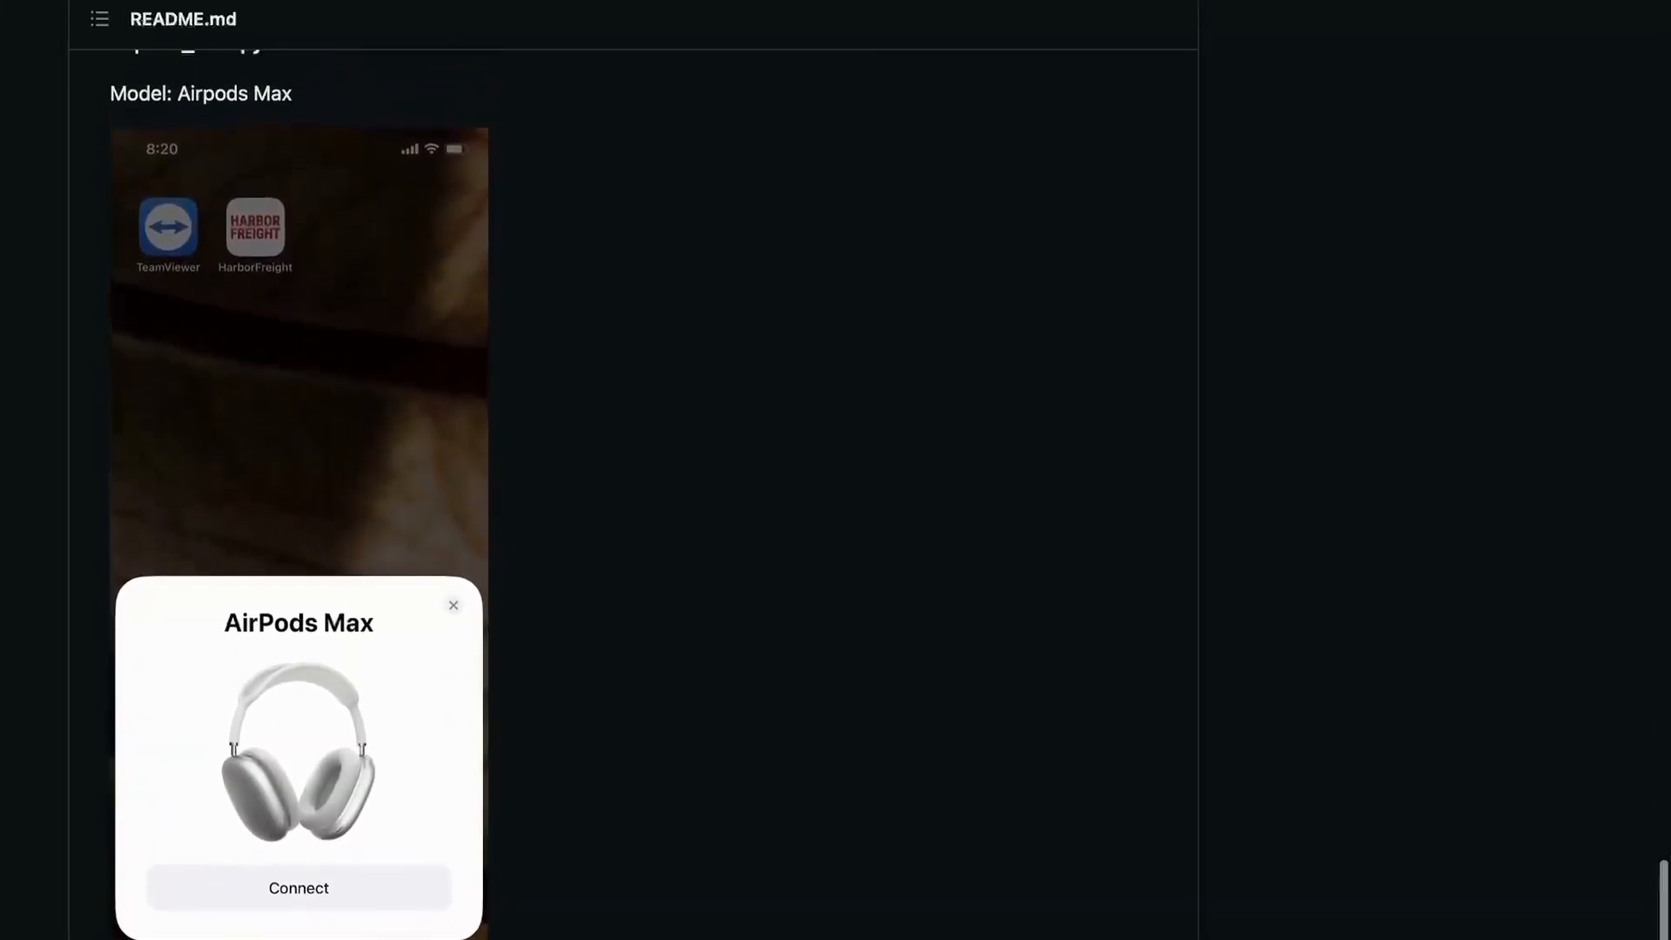